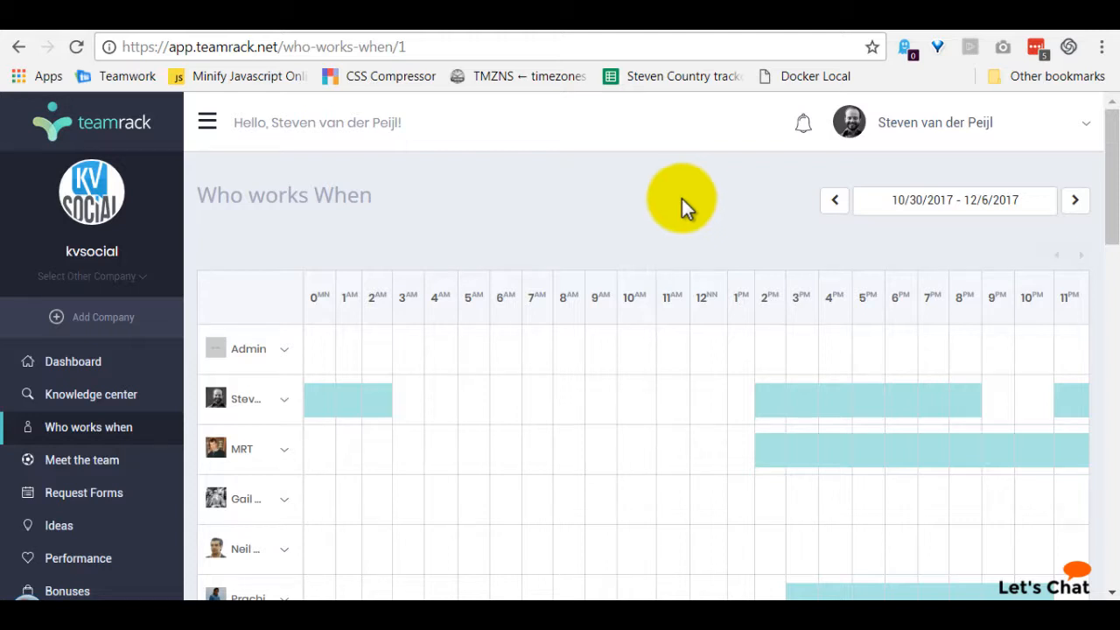
pyautogui.moveTo(385, 194)
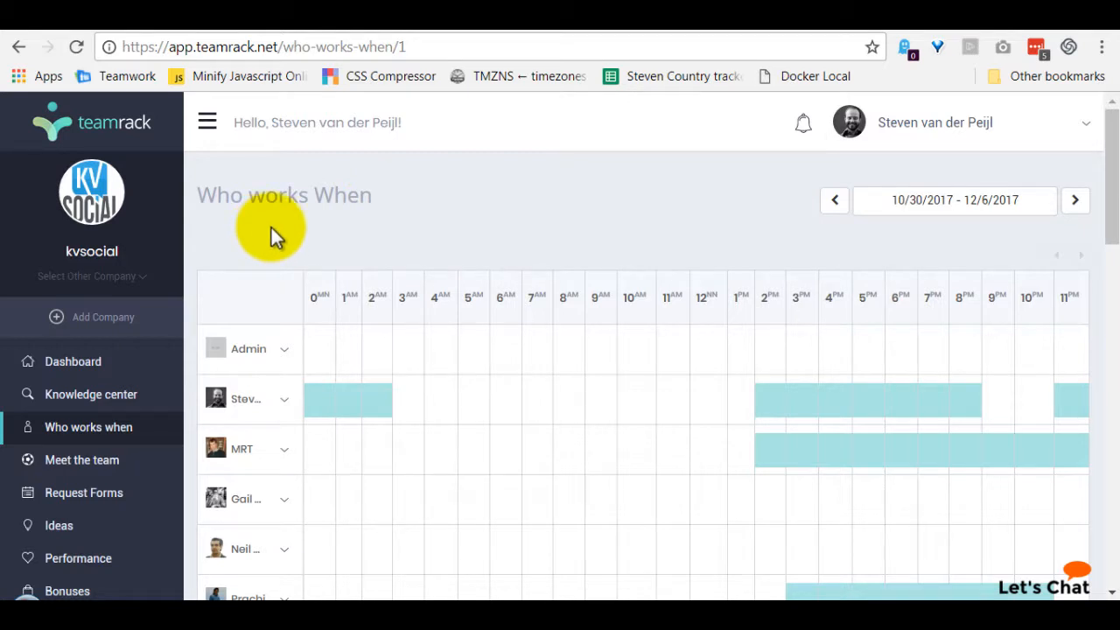
pyautogui.moveTo(87, 427)
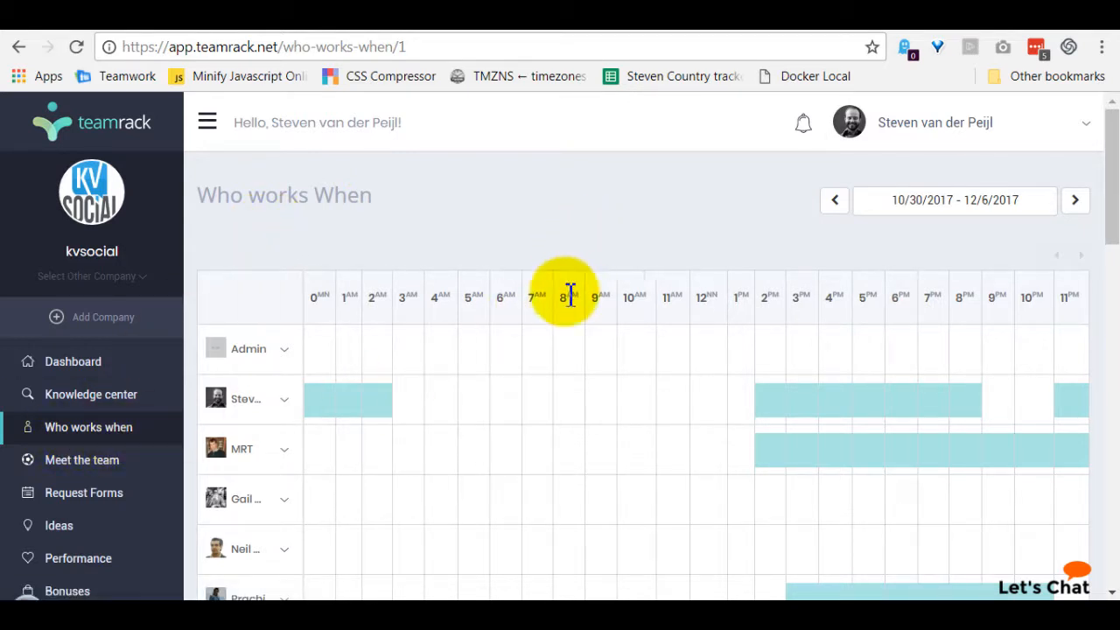
pyautogui.moveTo(543, 231)
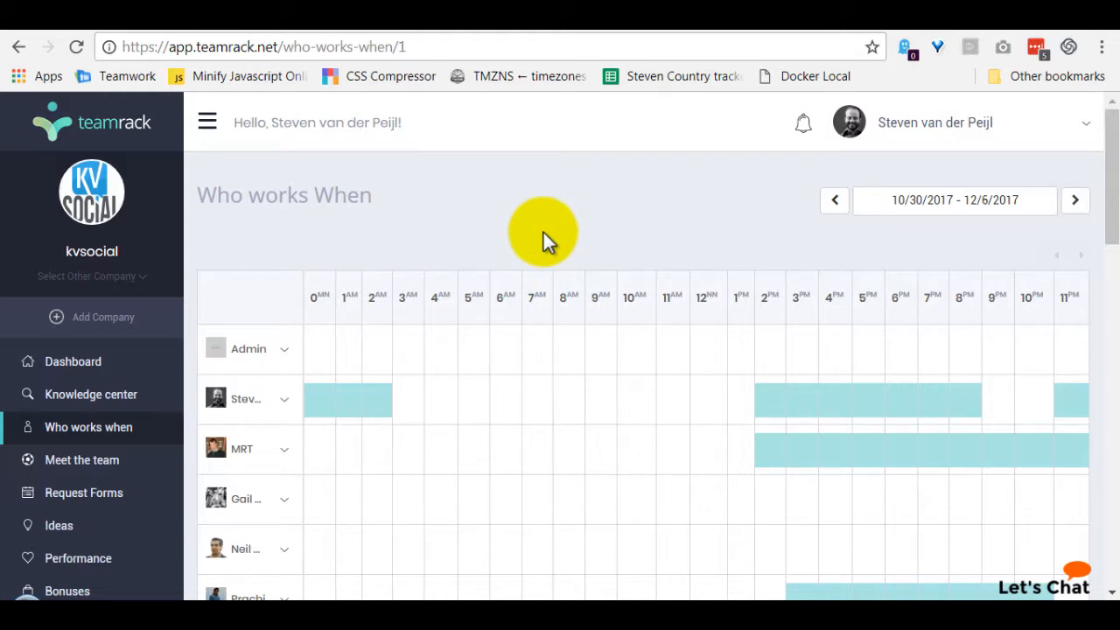
pyautogui.moveTo(534, 172)
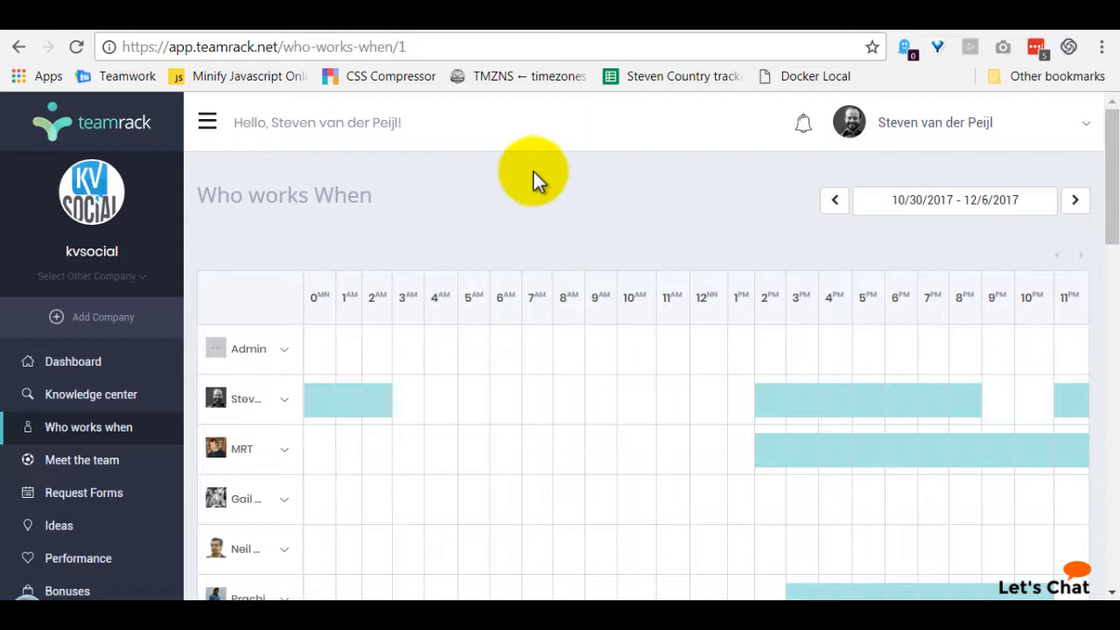
pyautogui.moveTo(490, 224)
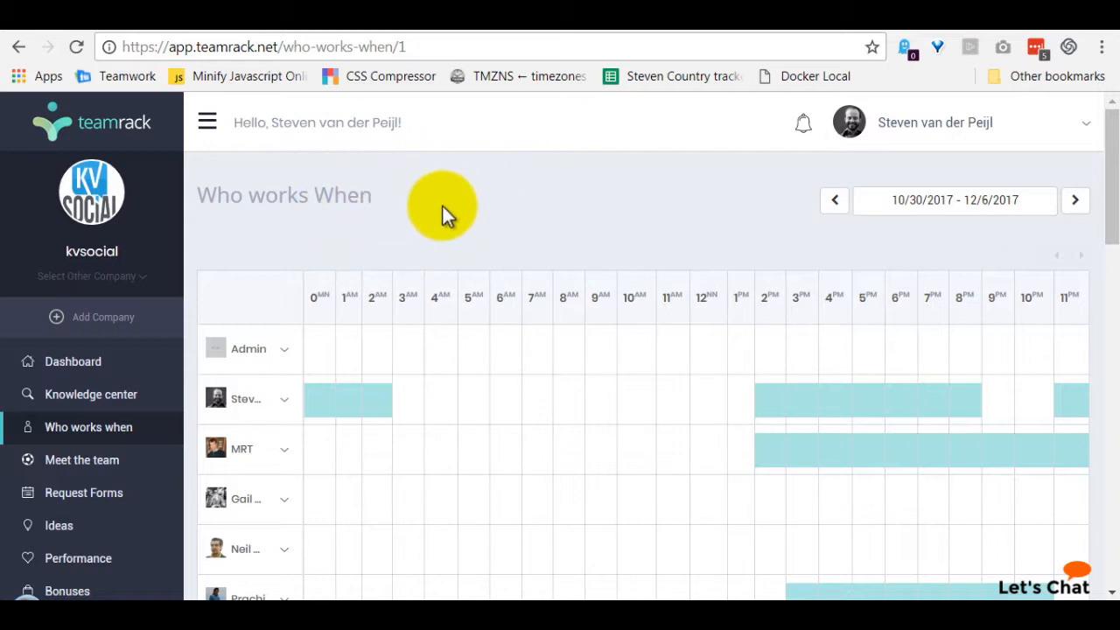
pyautogui.moveTo(562, 217)
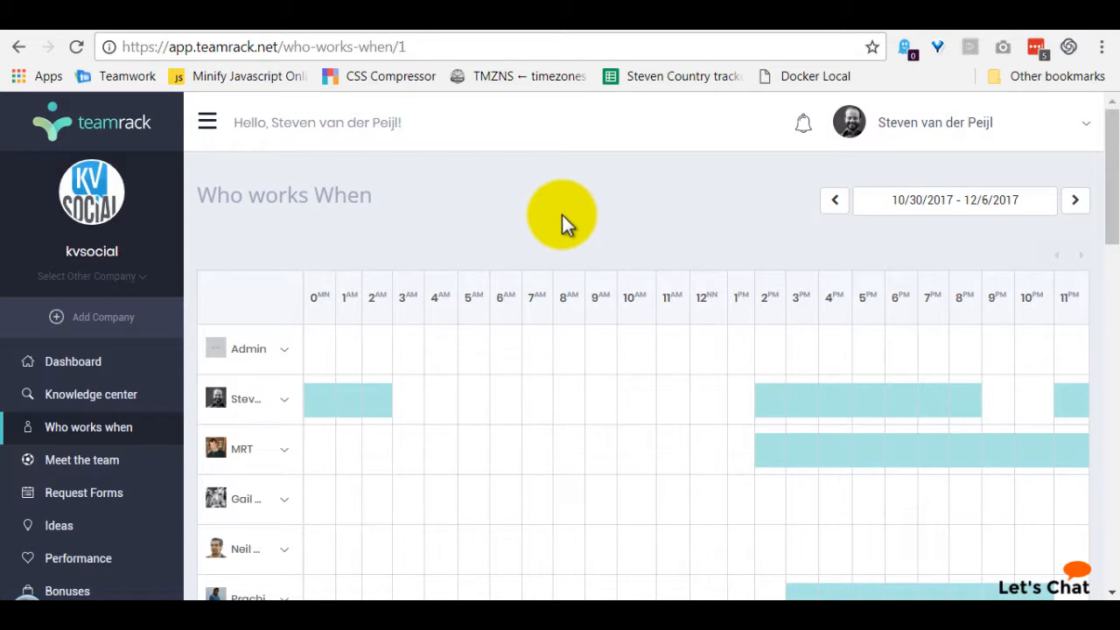
pyautogui.moveTo(266, 167)
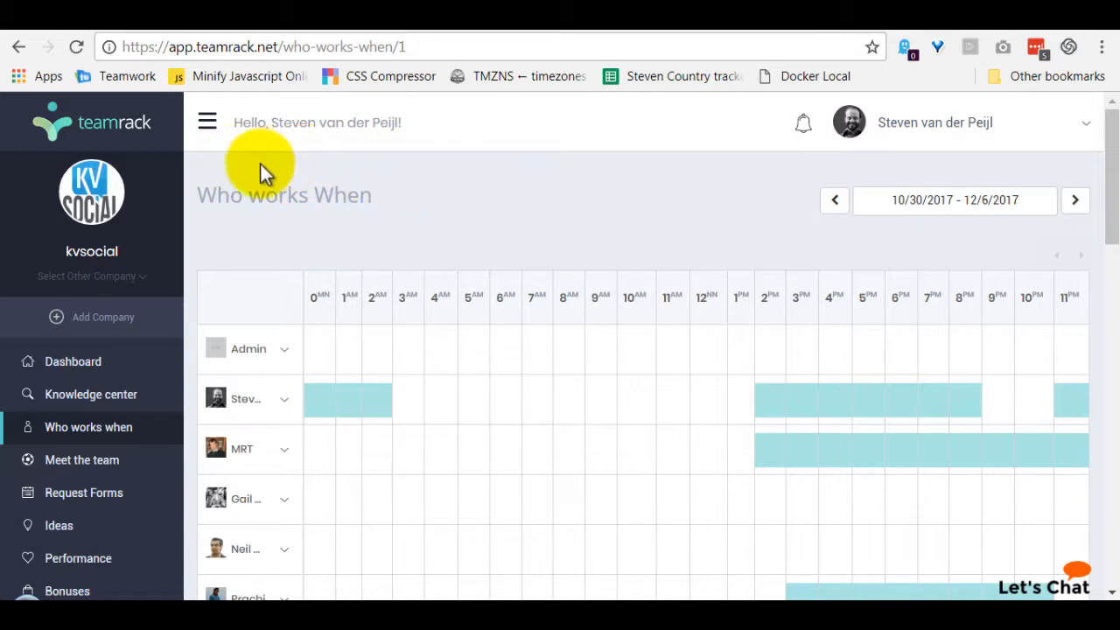
pyautogui.moveTo(754, 183)
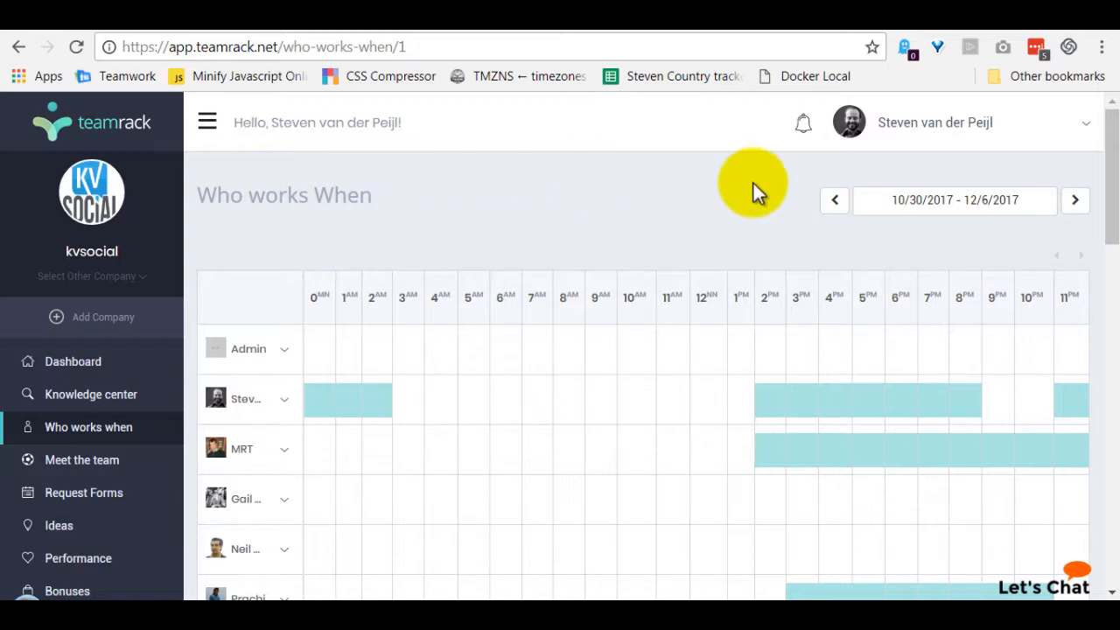
# Reach General Settings from the profile menu, where the time zone reads (UTC+07:00) Bangkok
pyautogui.click(1085, 122)
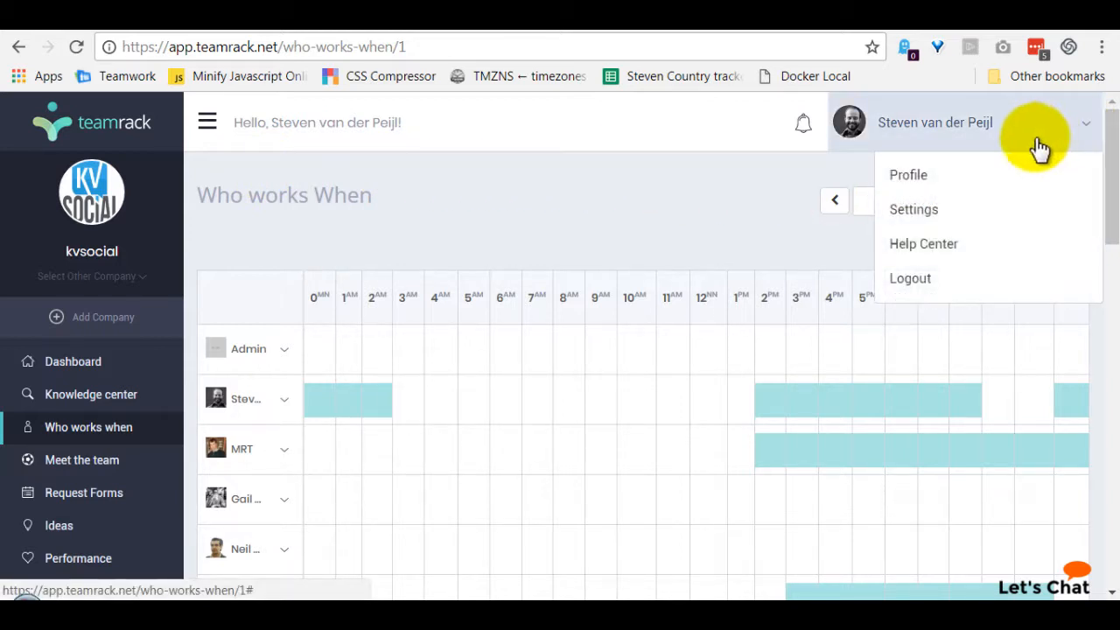
pyautogui.click(913, 211)
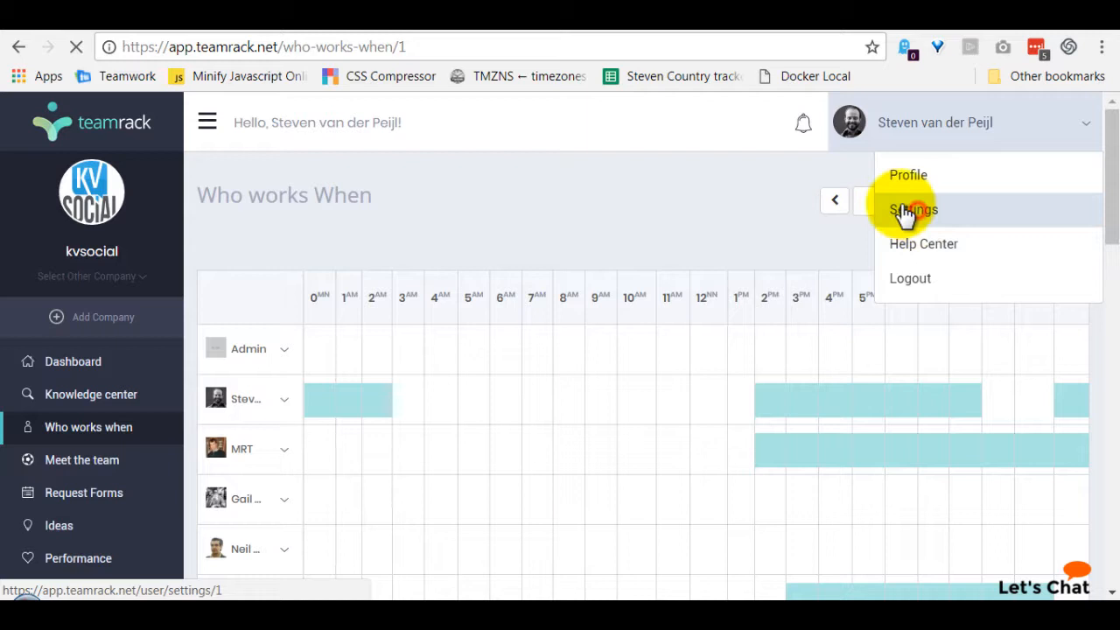
pyautogui.click(913, 210)
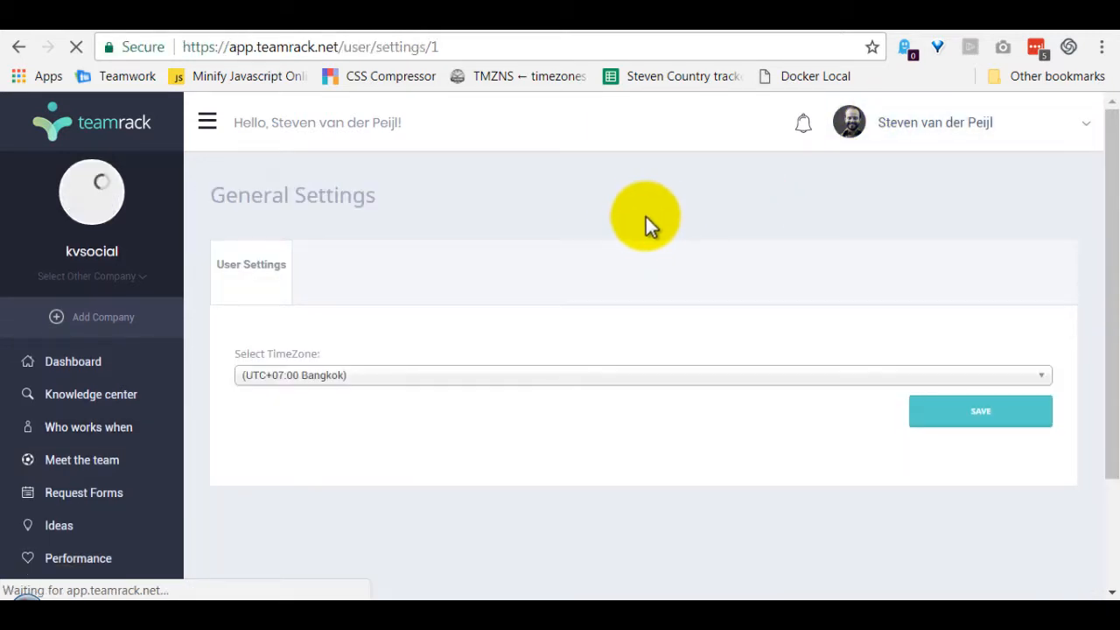
pyautogui.click(935, 122)
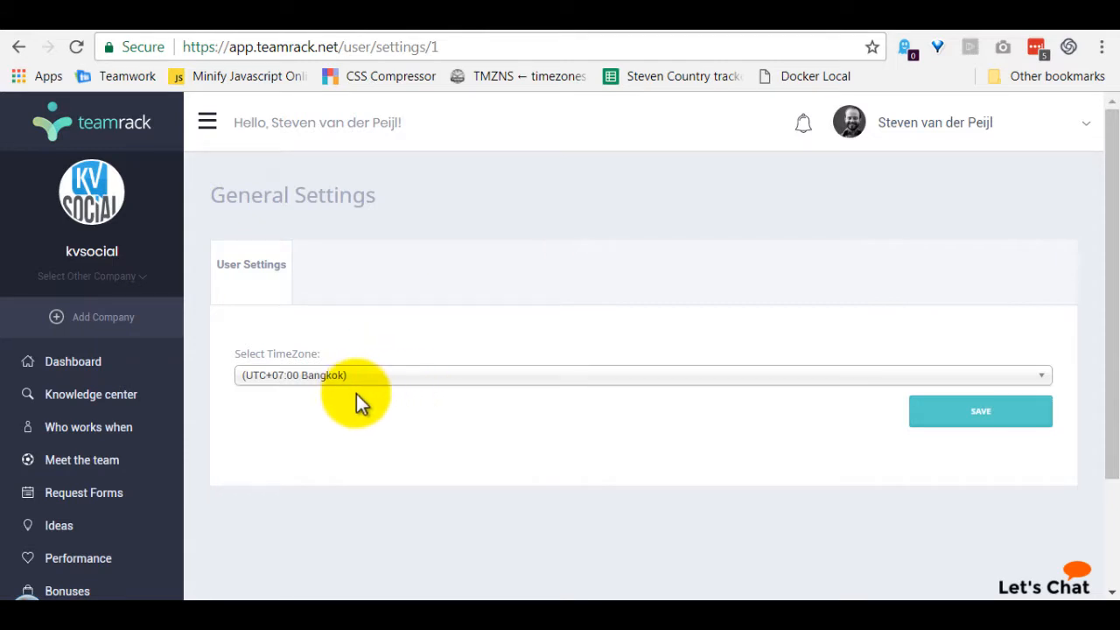
pyautogui.moveTo(409, 394)
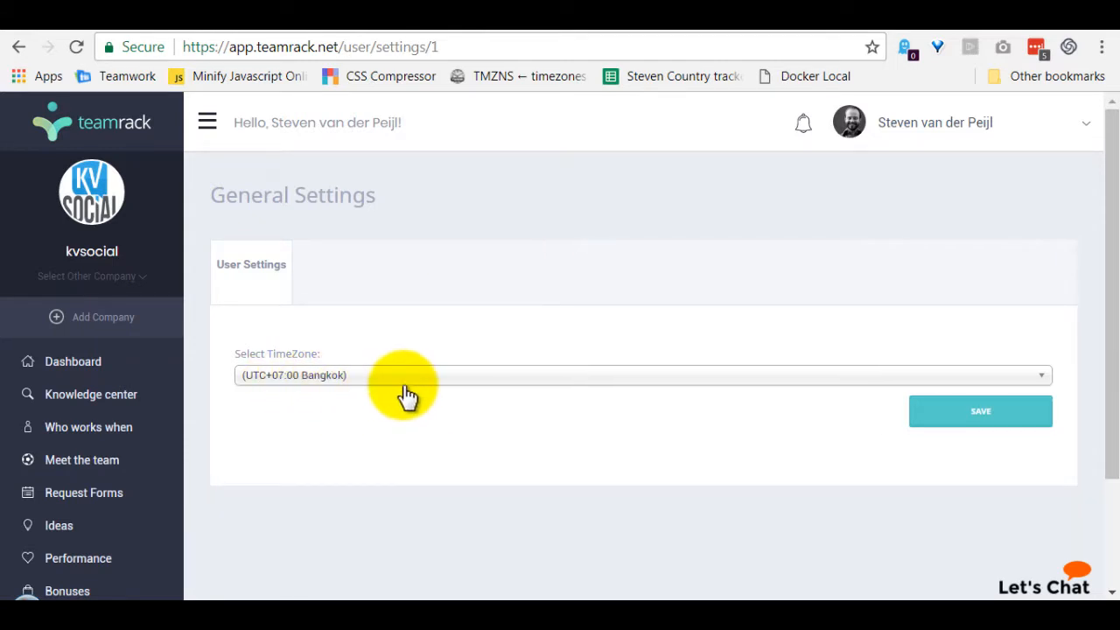
pyautogui.moveTo(235, 174)
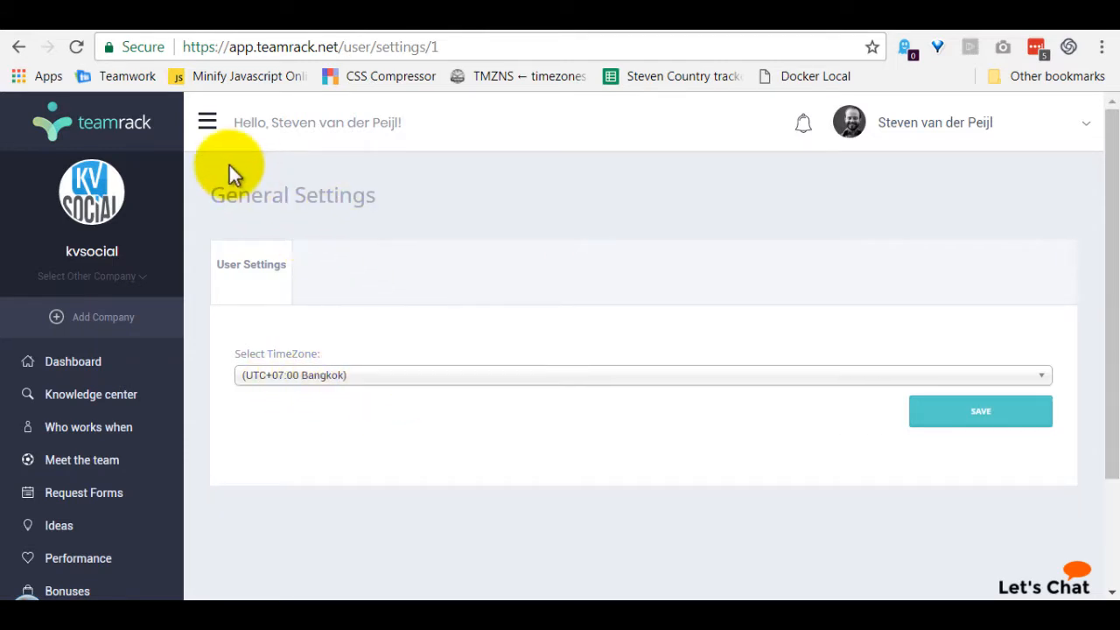
pyautogui.moveTo(683, 236)
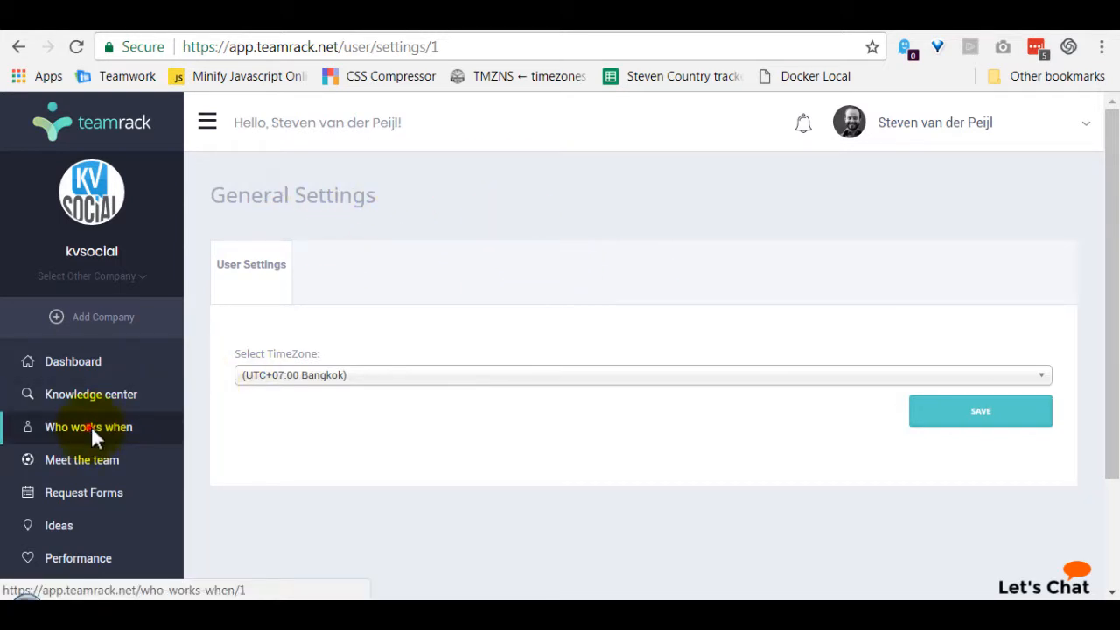
pyautogui.click(87, 427)
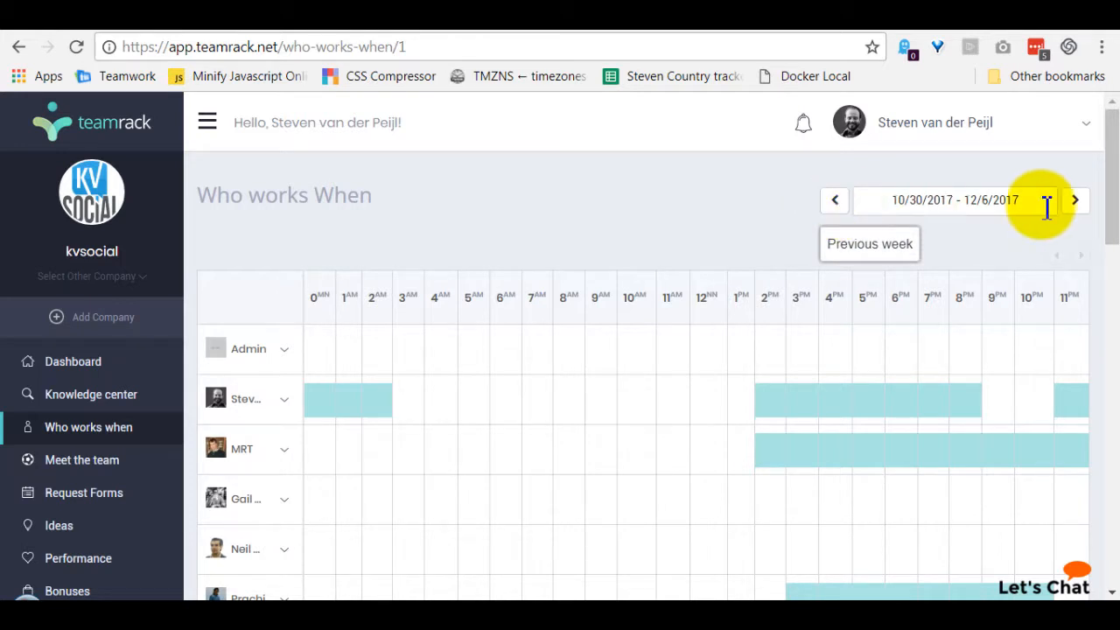
pyautogui.moveTo(791, 228)
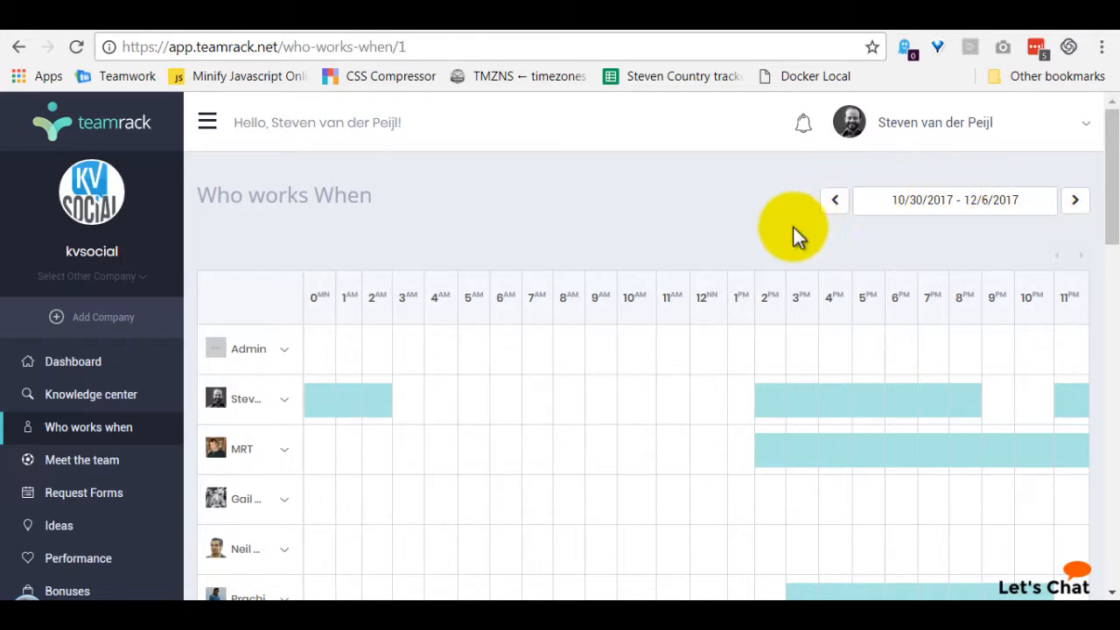
pyautogui.moveTo(831, 298)
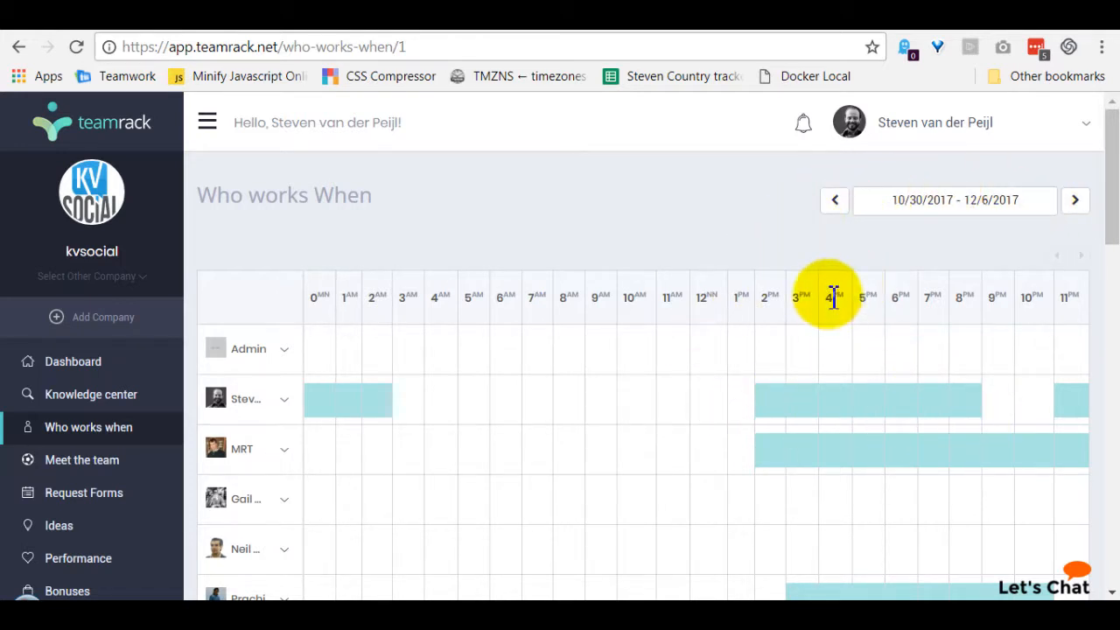
pyautogui.scroll(-3)
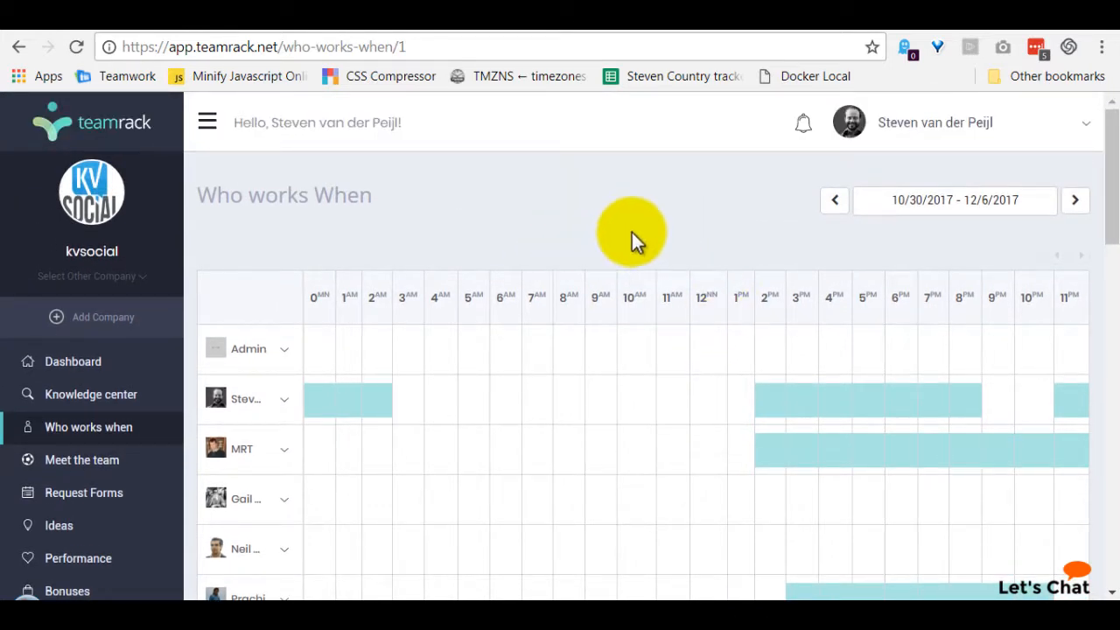
pyautogui.moveTo(697, 404)
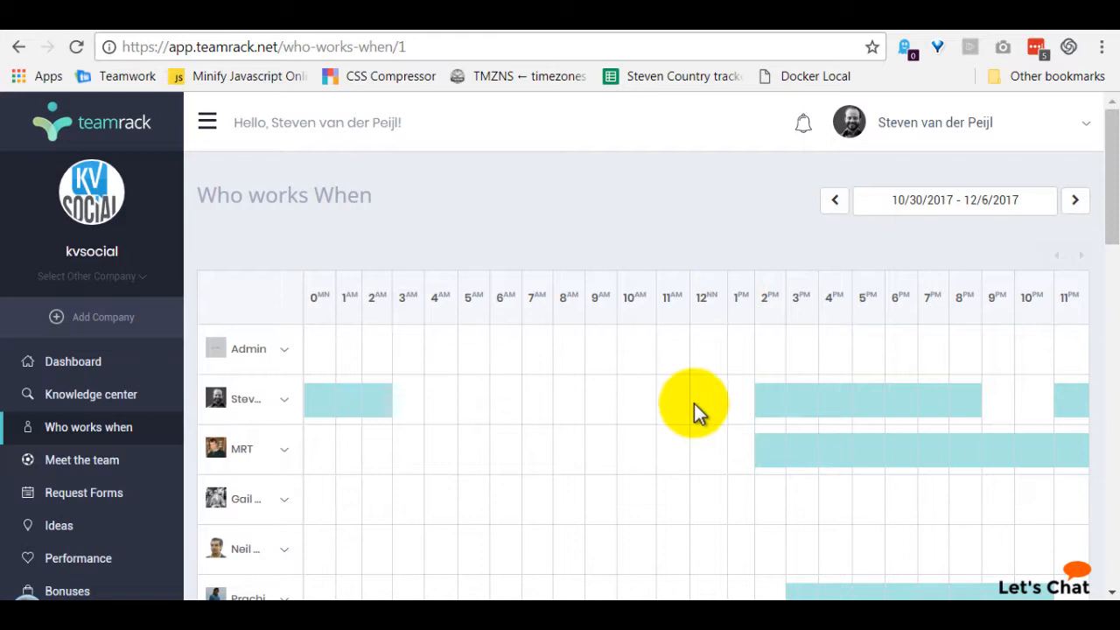
pyautogui.moveTo(833, 200)
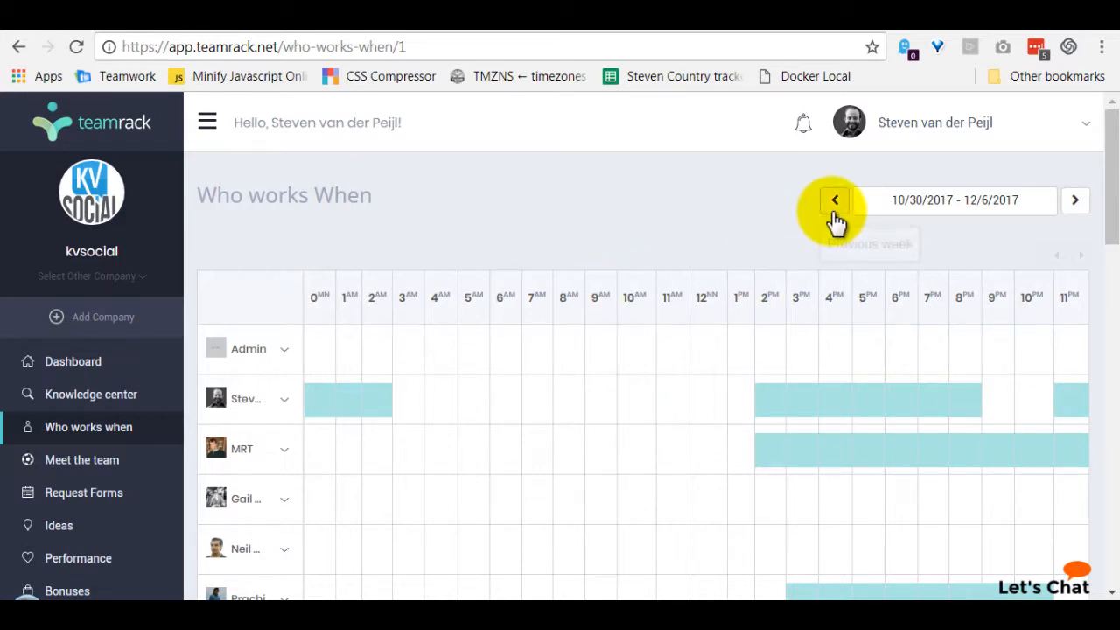
pyautogui.moveTo(717, 230)
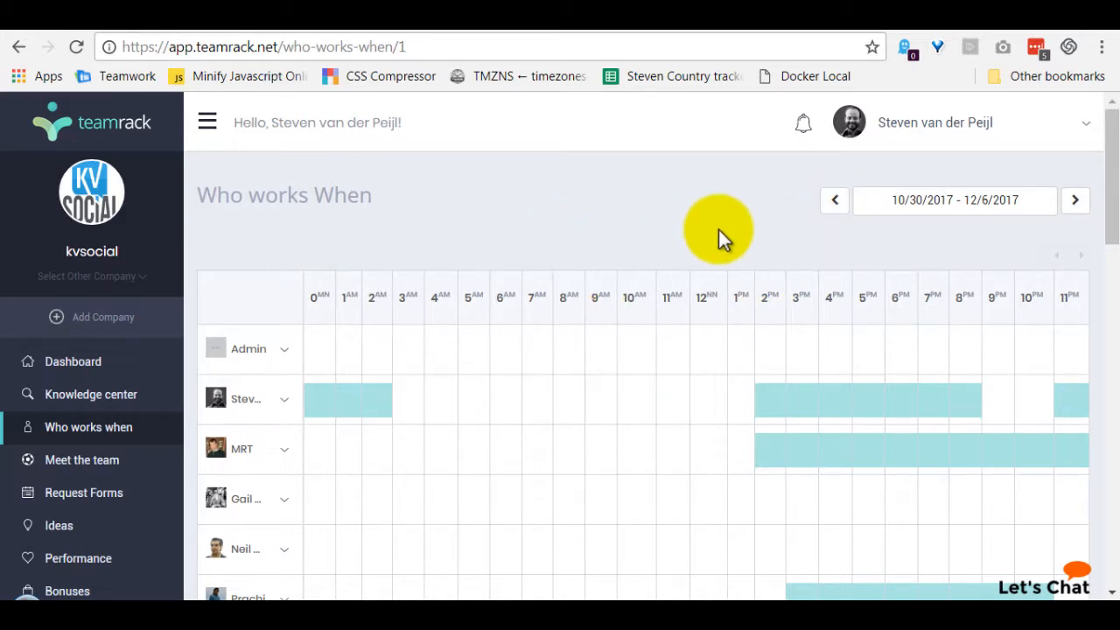
pyautogui.moveTo(686, 248)
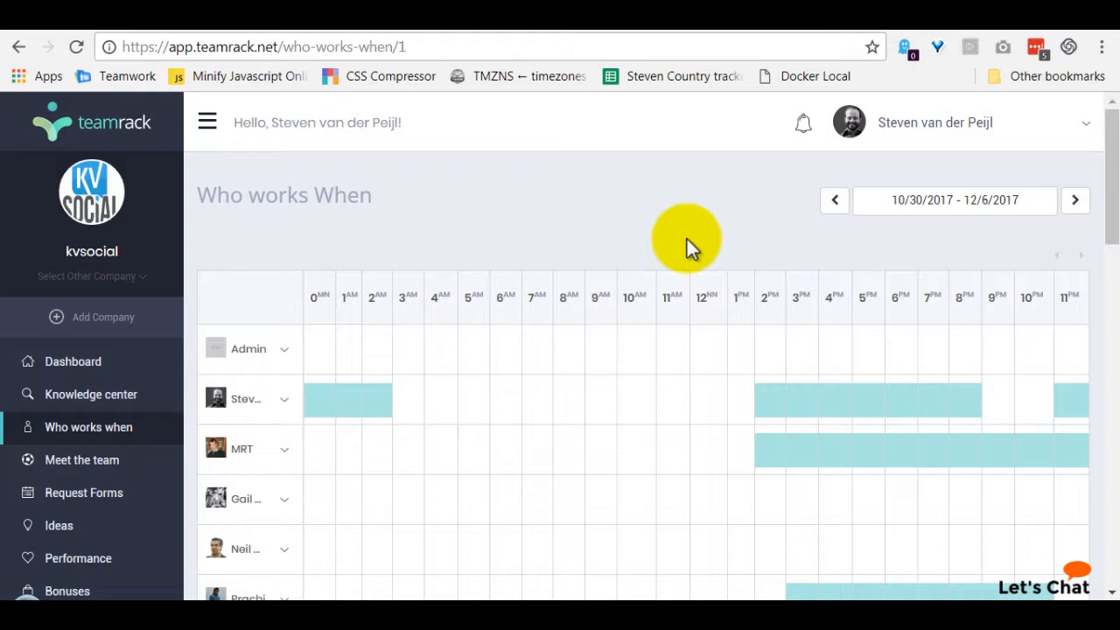
pyautogui.scroll(-3)
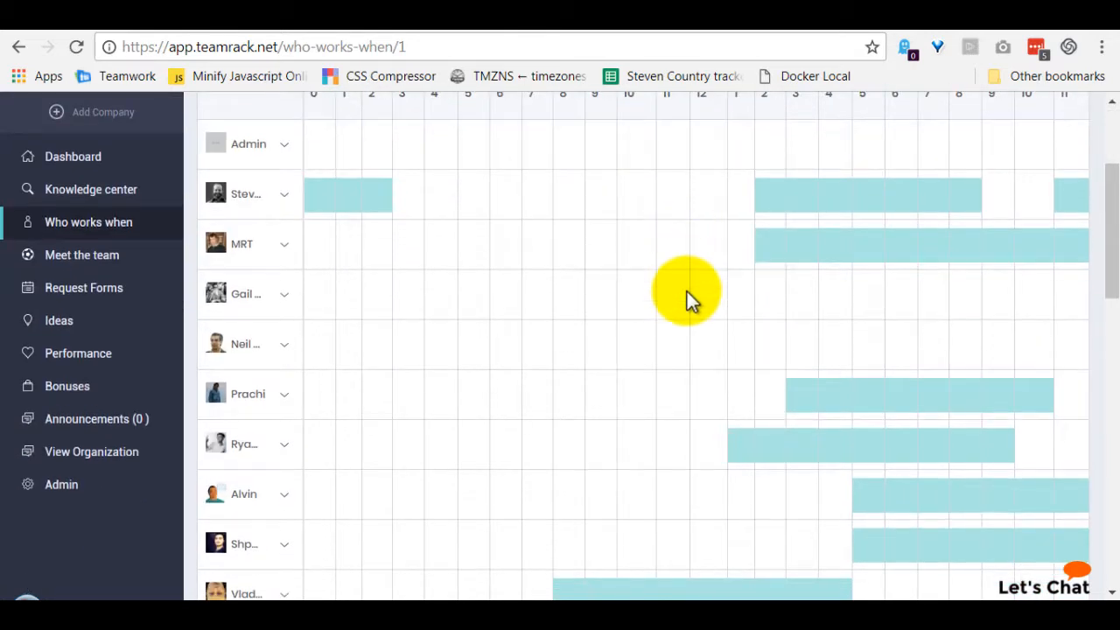
pyautogui.scroll(-3)
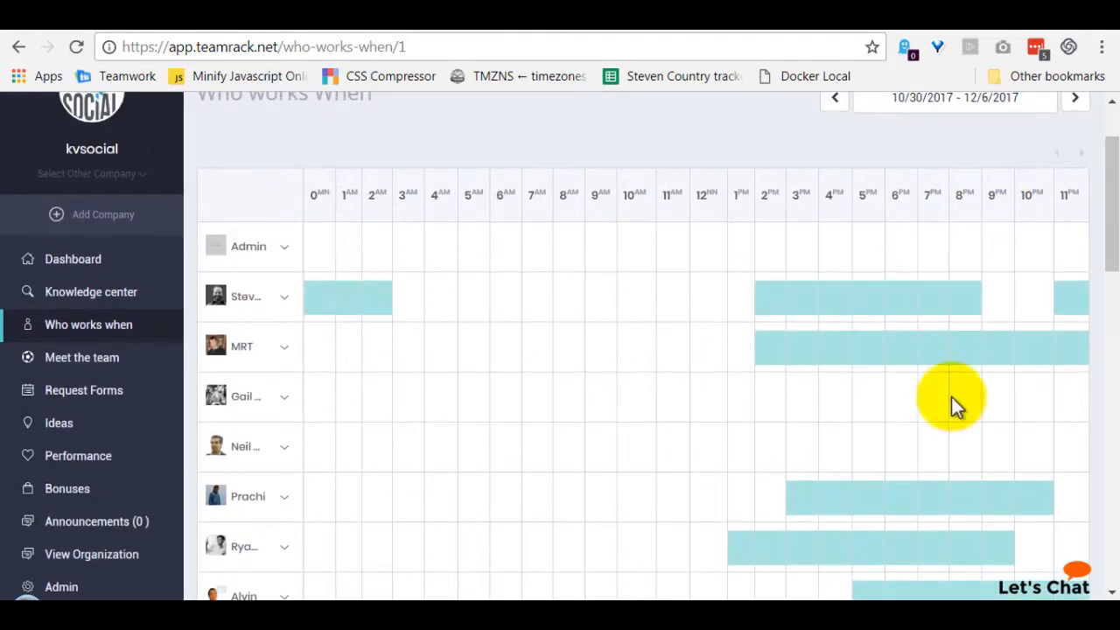
pyautogui.moveTo(1032, 254)
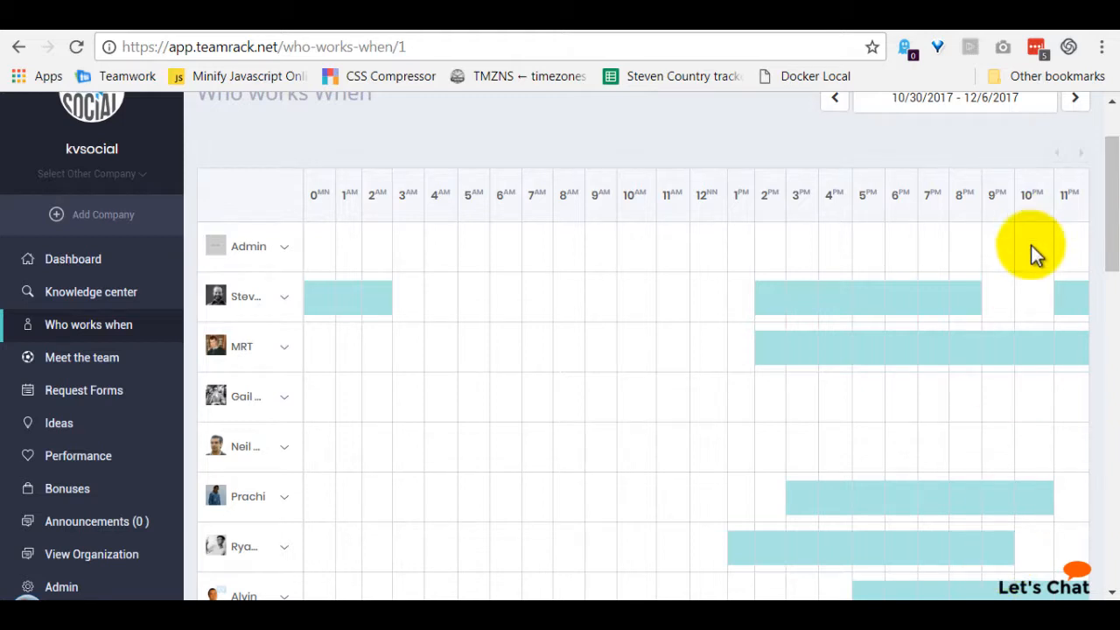
pyautogui.moveTo(1023, 528)
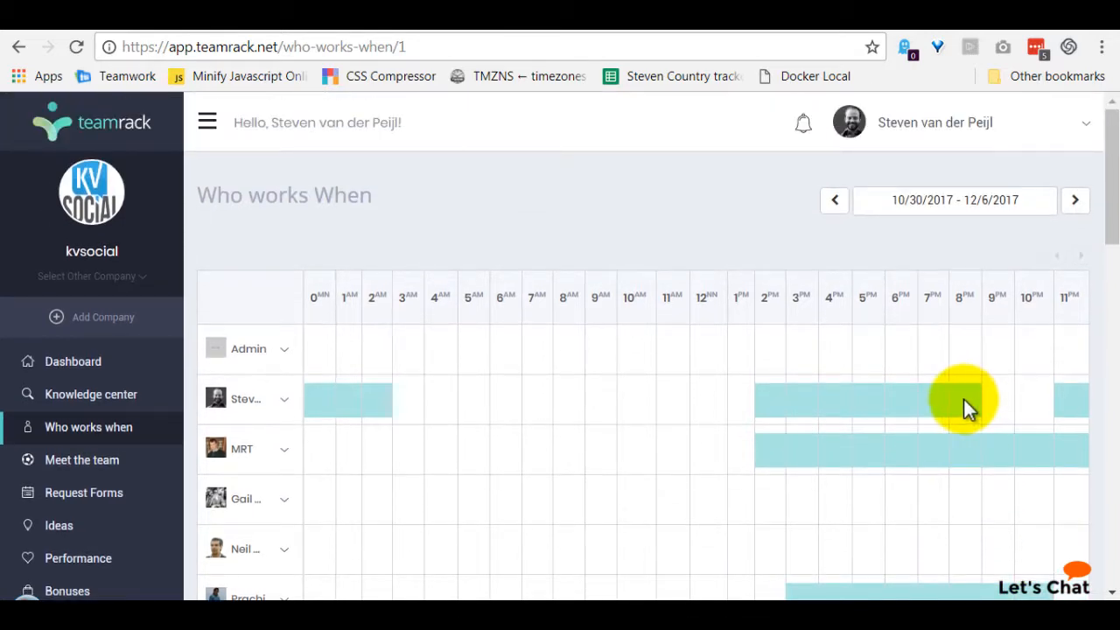
pyautogui.moveTo(704, 403)
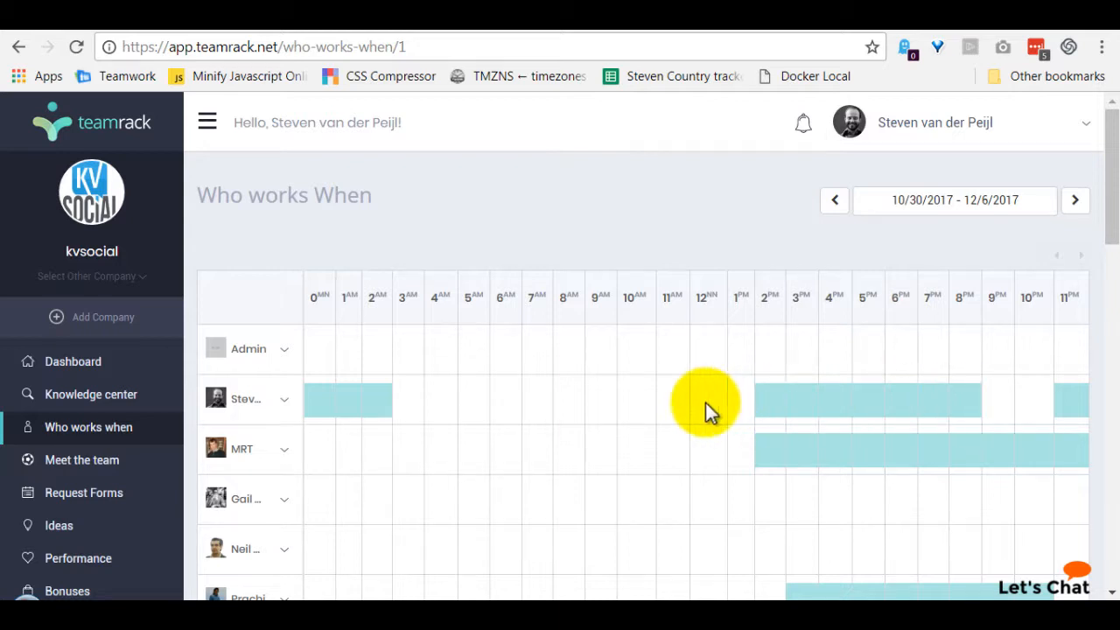
pyautogui.scroll(-3)
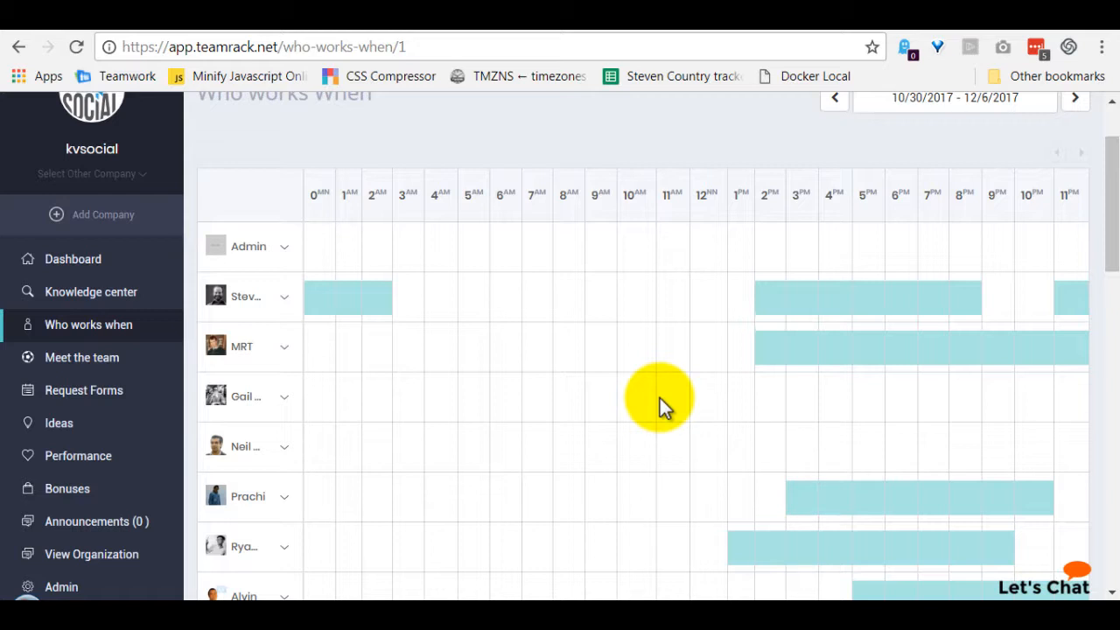
pyautogui.moveTo(564, 341)
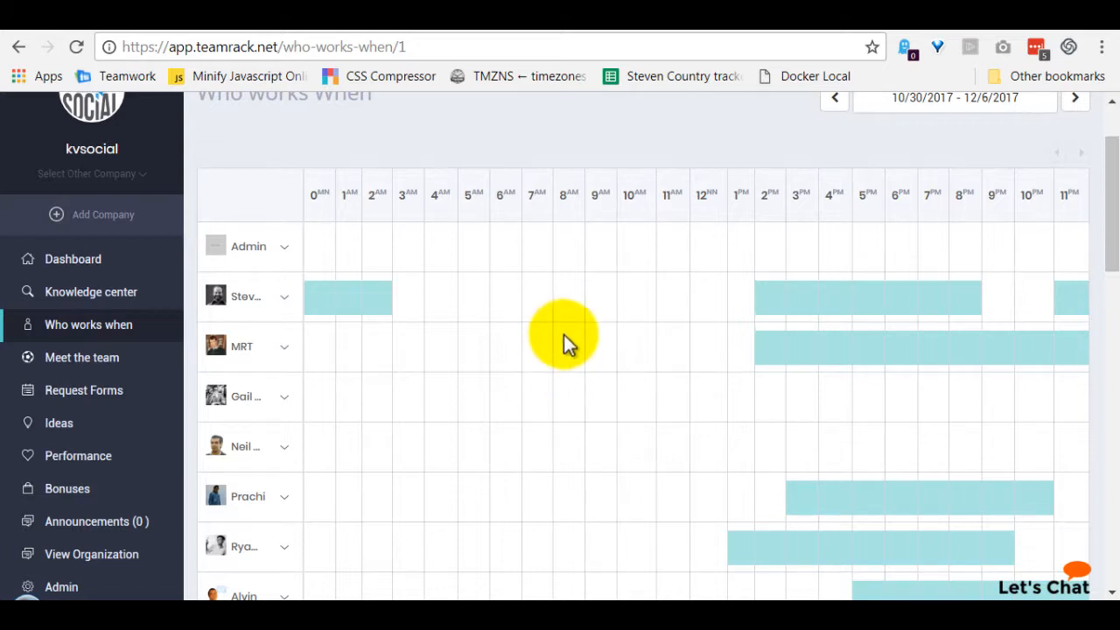
pyautogui.scroll(-3)
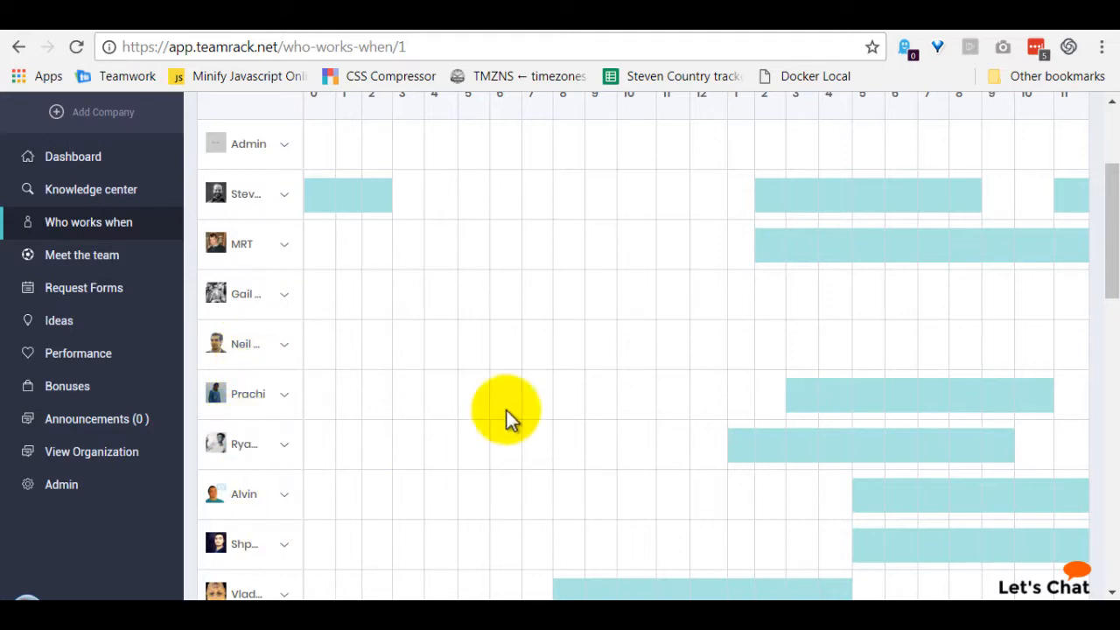
pyautogui.scroll(-3)
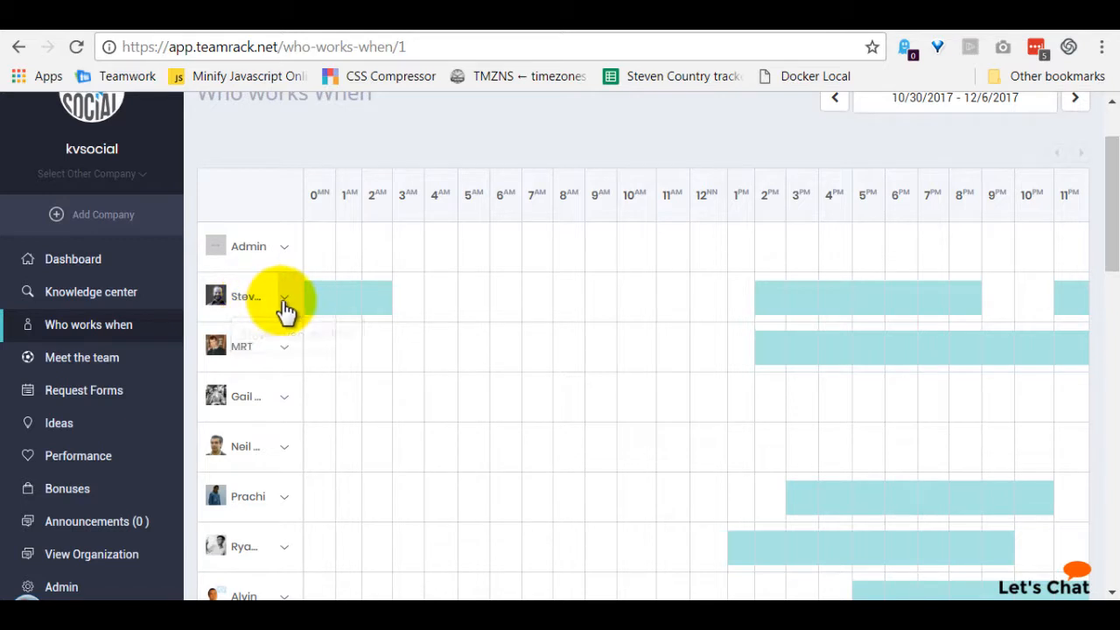
# Expand Steven's row to reveal his Monday-to-Friday working-hour bars
pyautogui.click(283, 296)
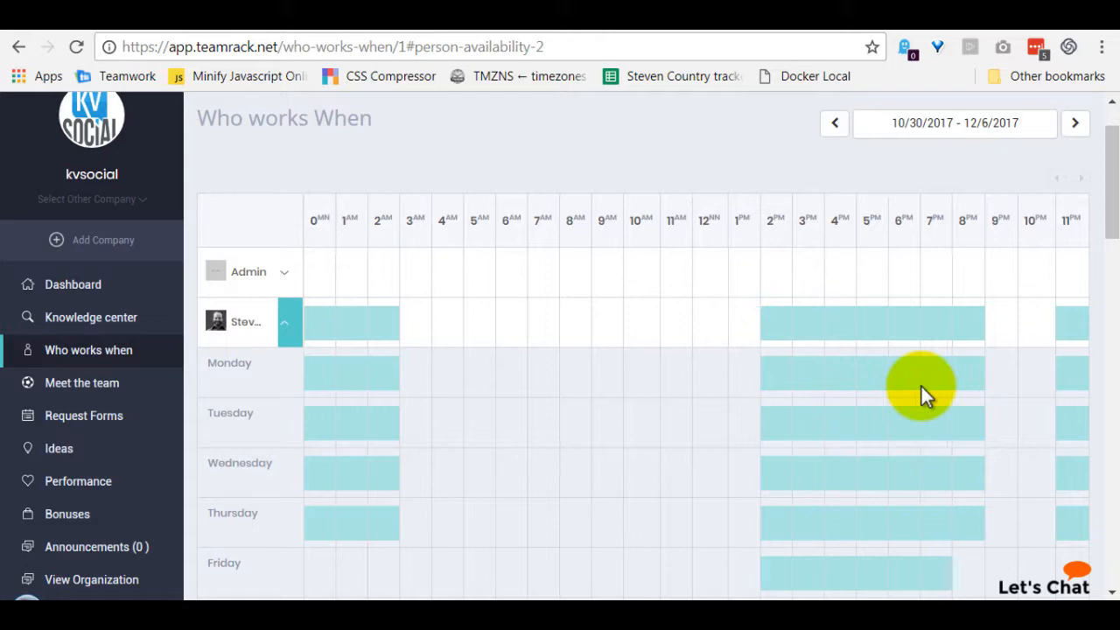
pyautogui.moveTo(1041, 385)
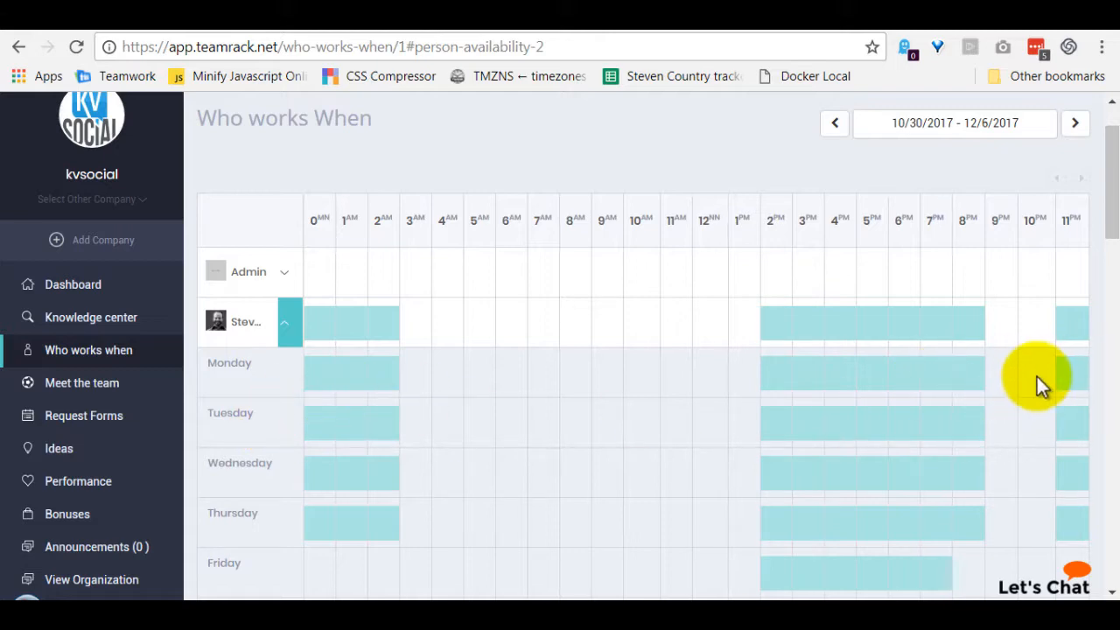
pyautogui.moveTo(994, 385)
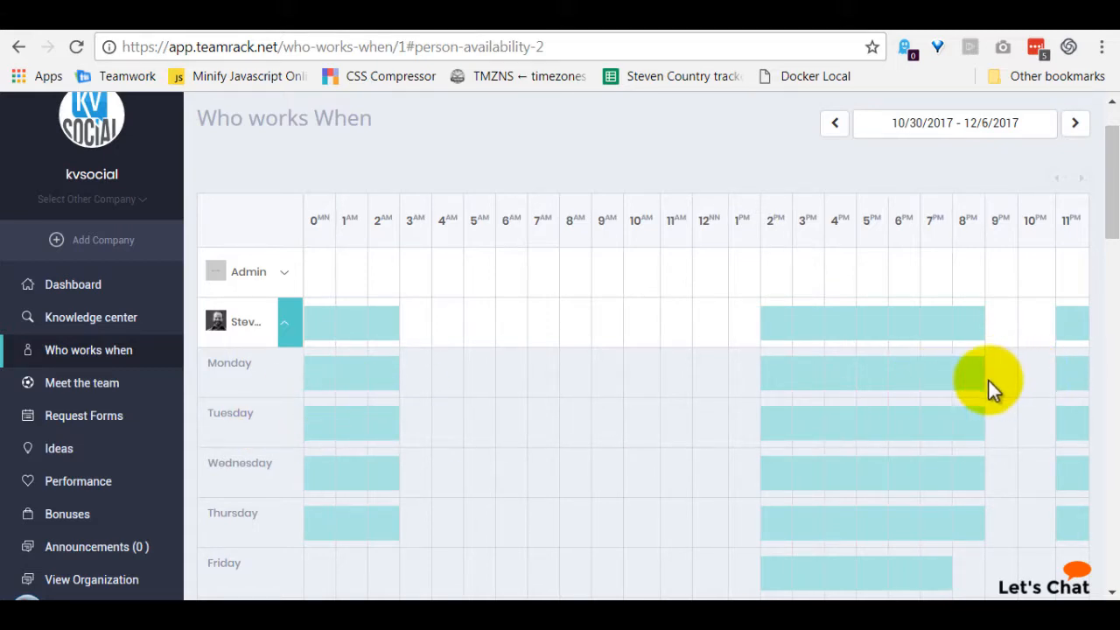
pyautogui.scroll(-3)
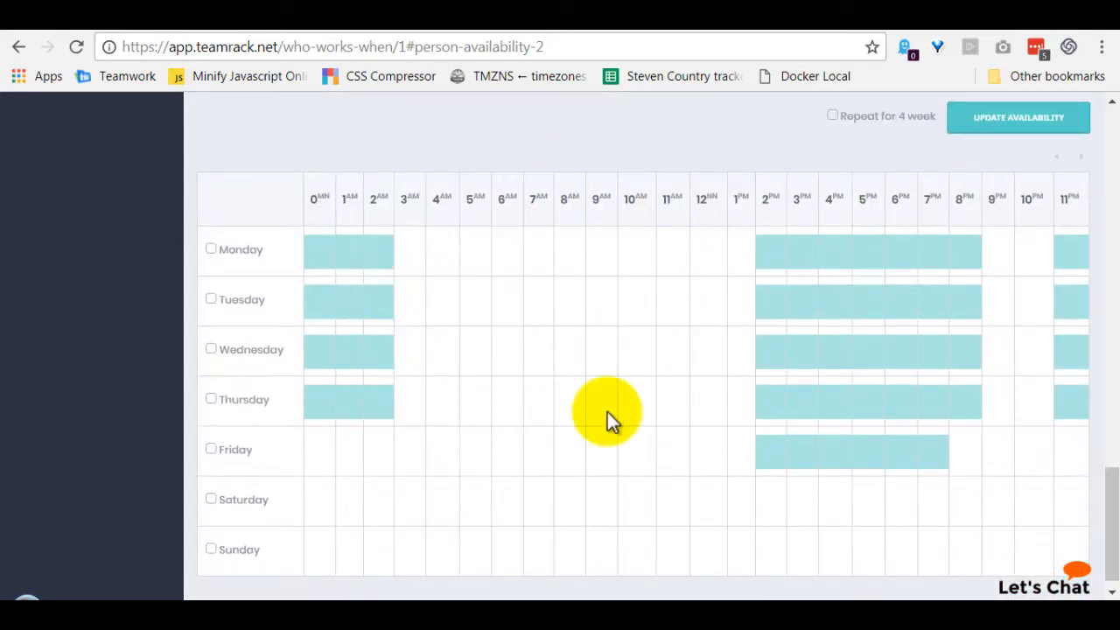
pyautogui.moveTo(476, 276)
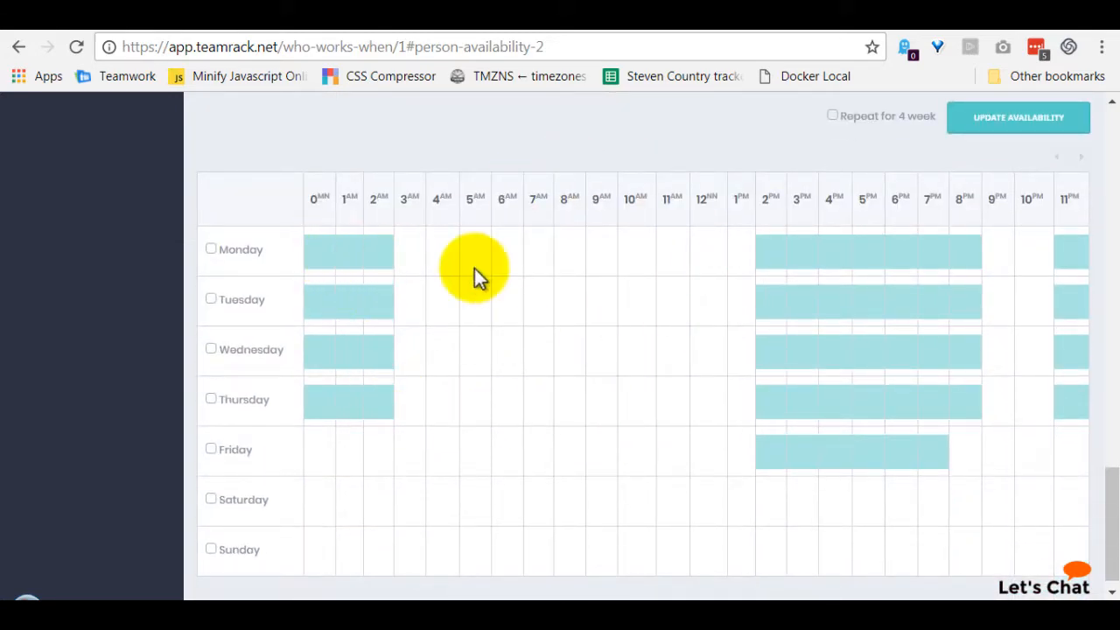
pyautogui.moveTo(910, 359)
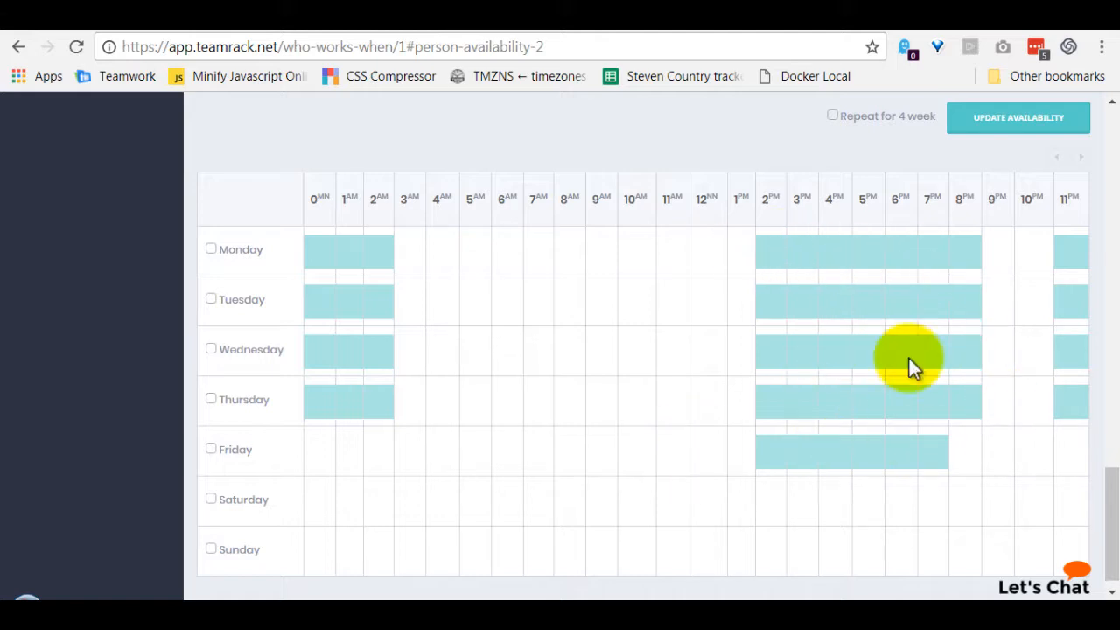
pyautogui.moveTo(609, 315)
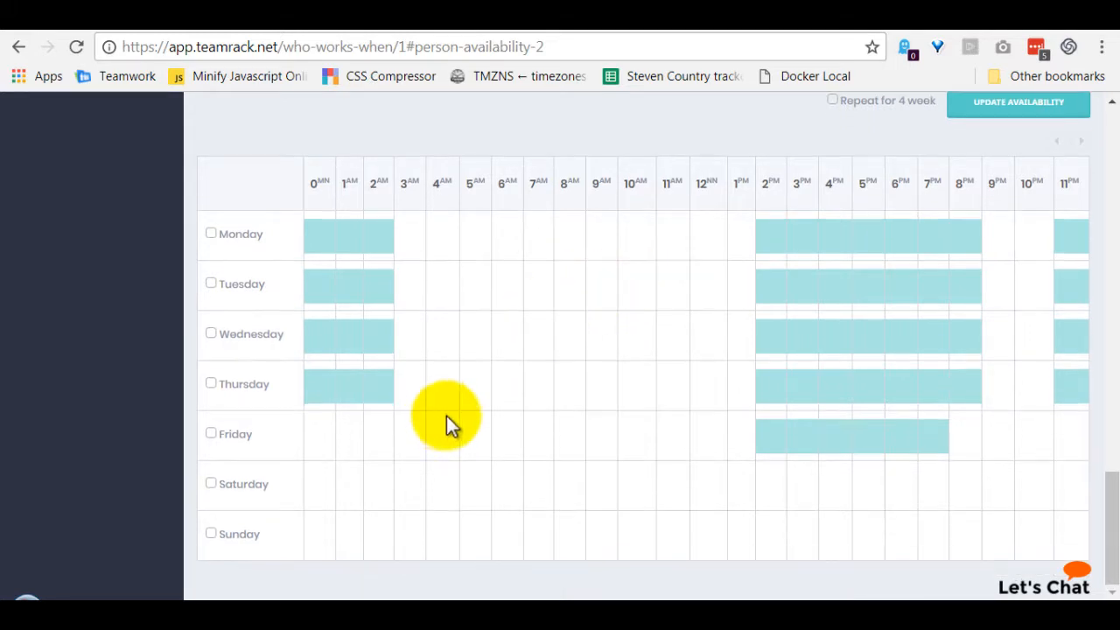
pyautogui.click(210, 483)
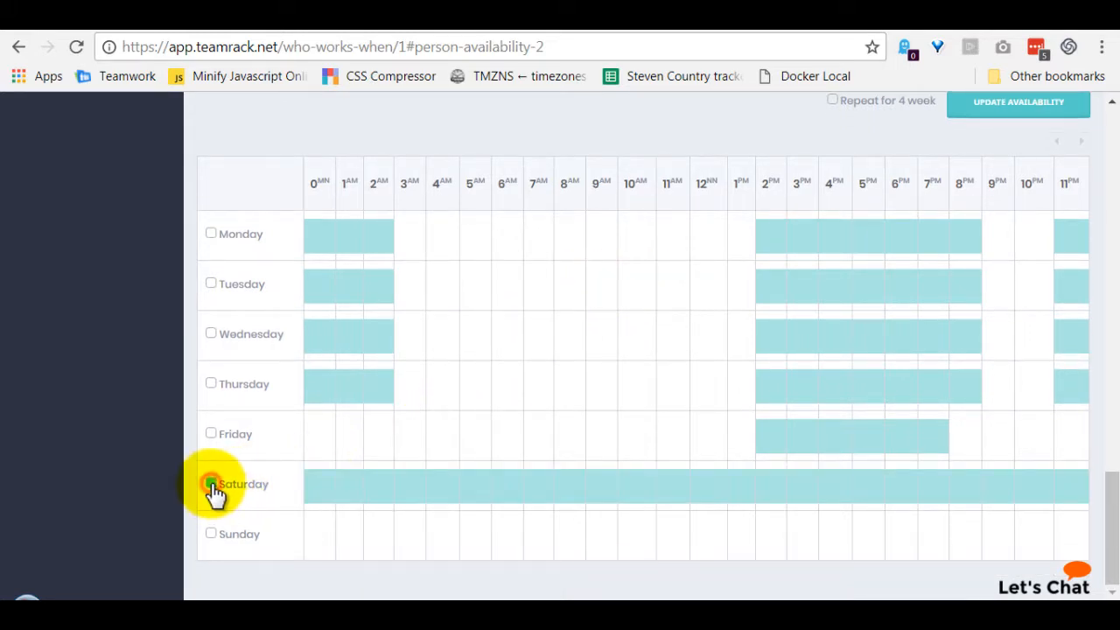
pyautogui.click(210, 483)
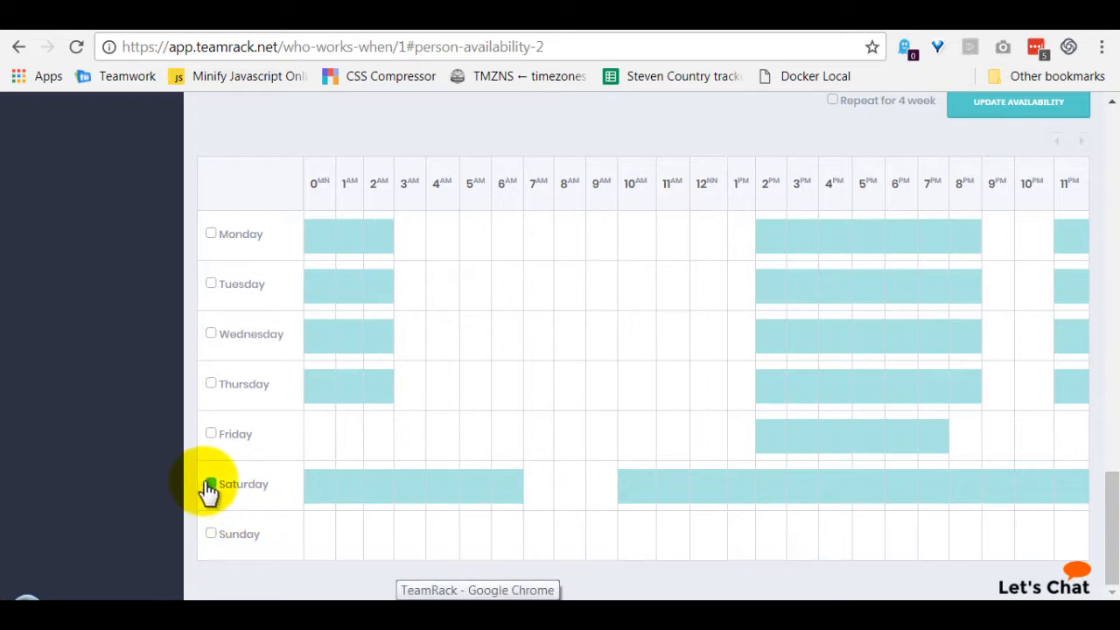
pyautogui.click(210, 483)
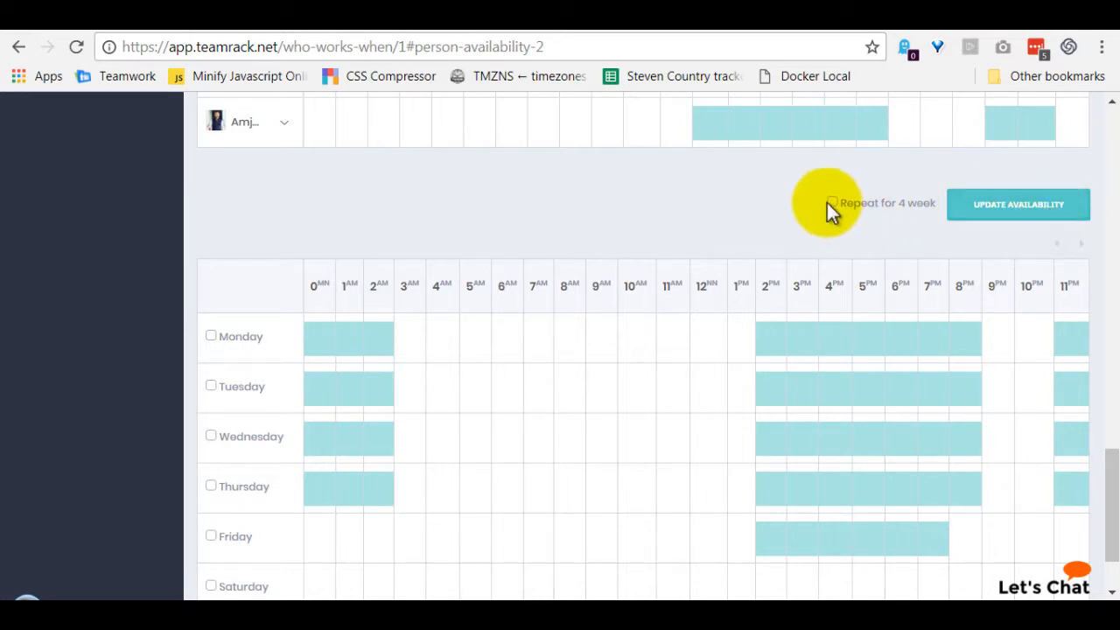
pyautogui.moveTo(914, 210)
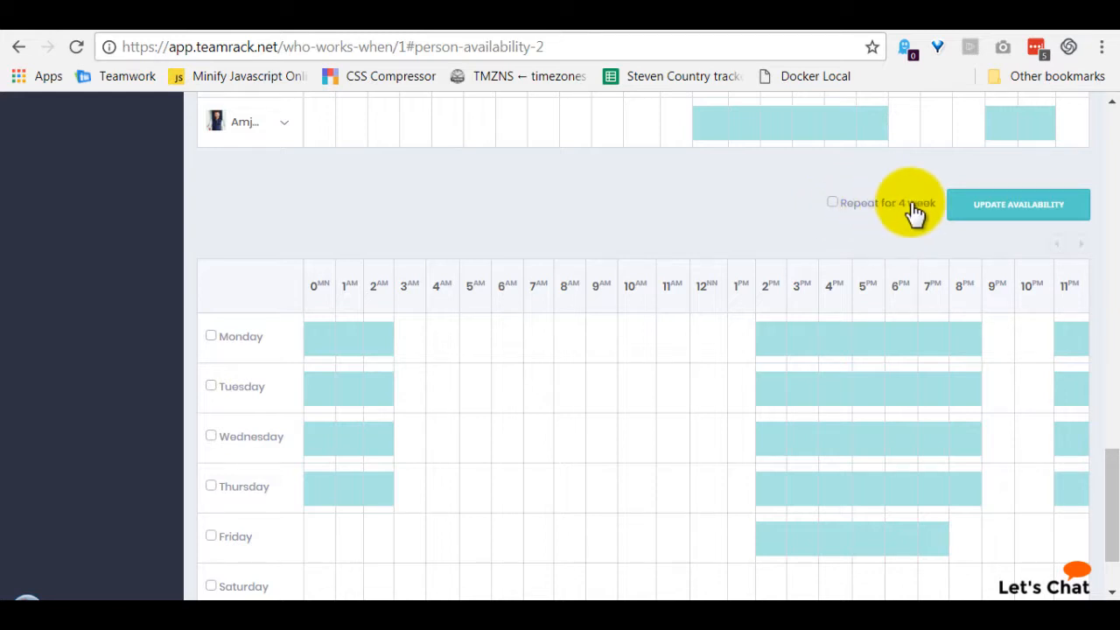
pyautogui.moveTo(875, 206)
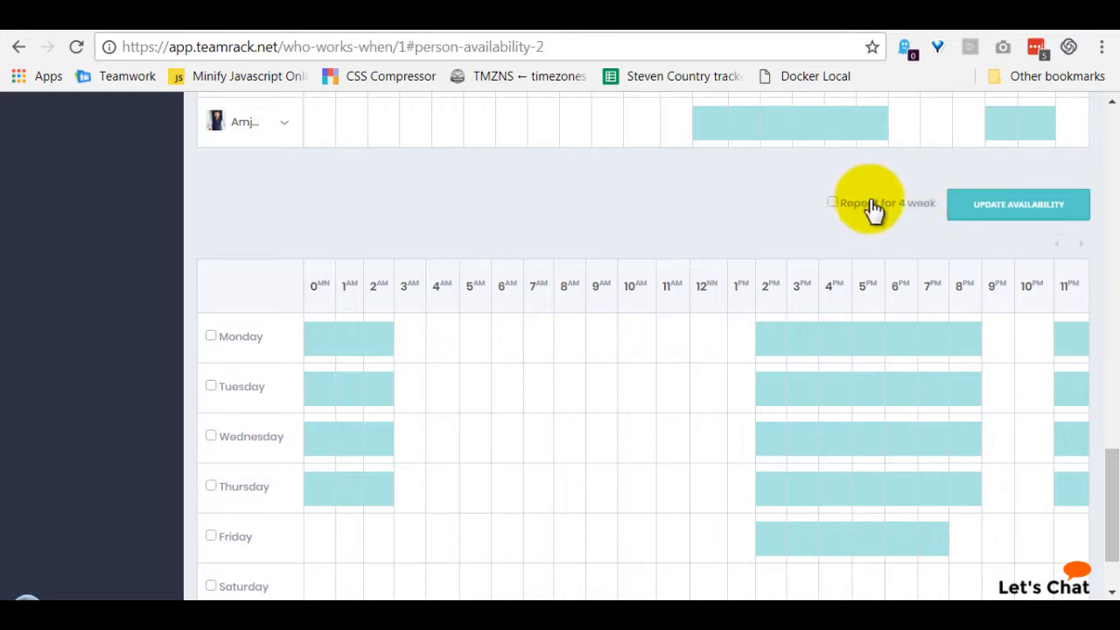
pyautogui.moveTo(919, 217)
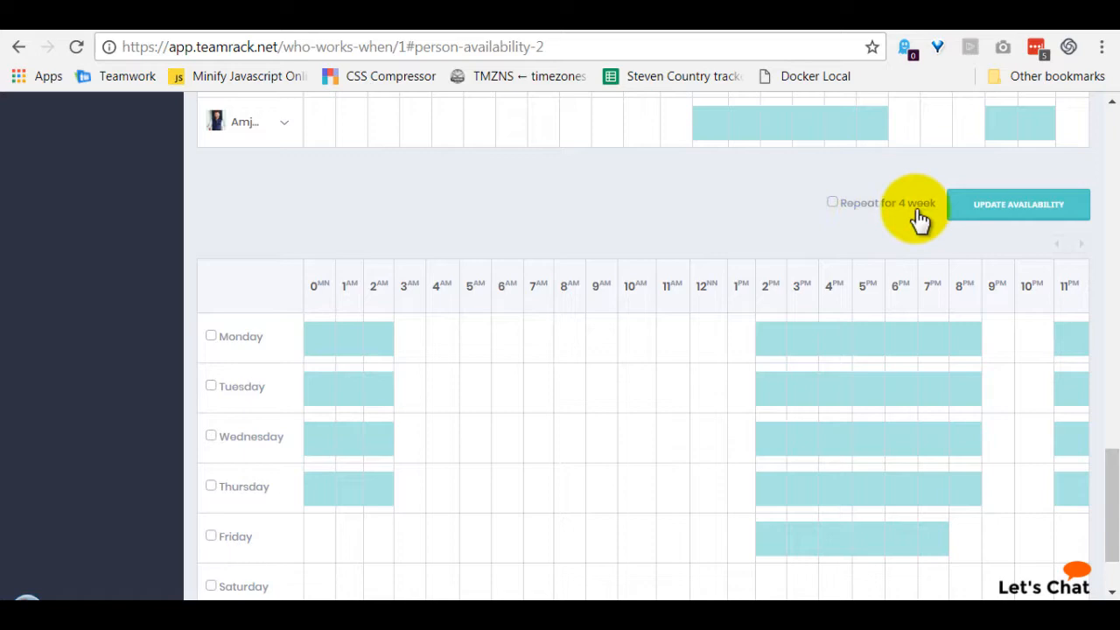
pyautogui.moveTo(587, 392)
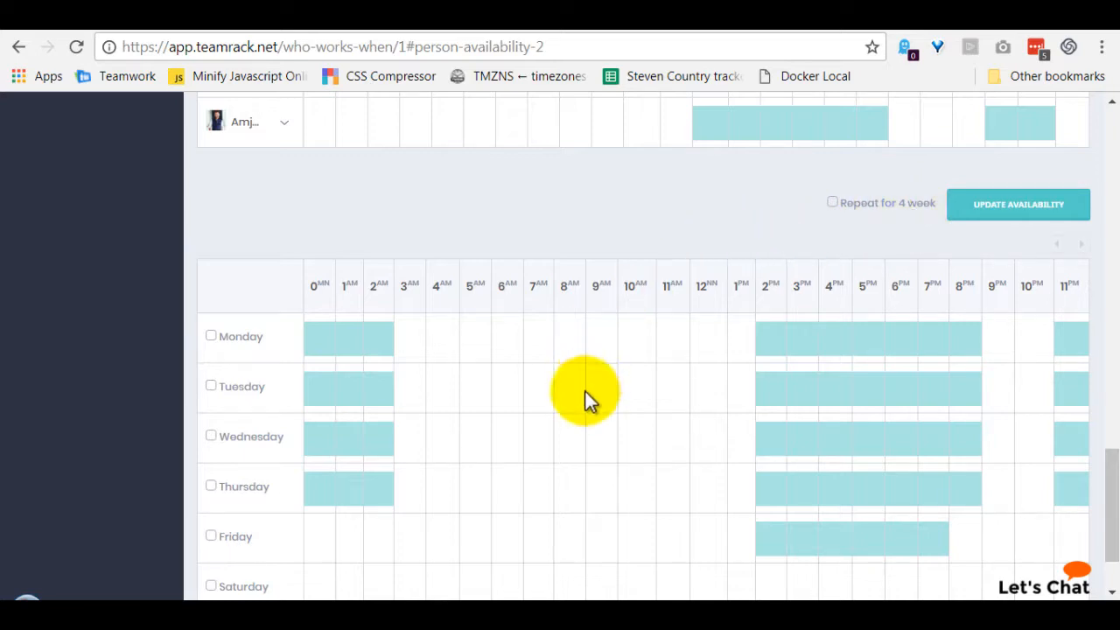
pyautogui.scroll(-3)
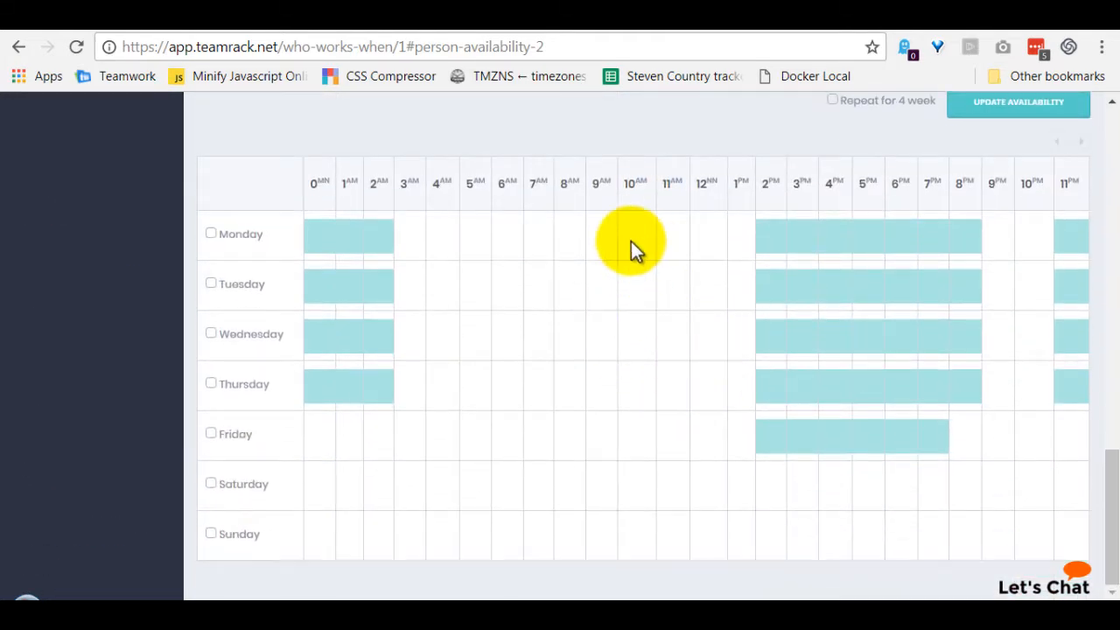
pyautogui.moveTo(423, 242)
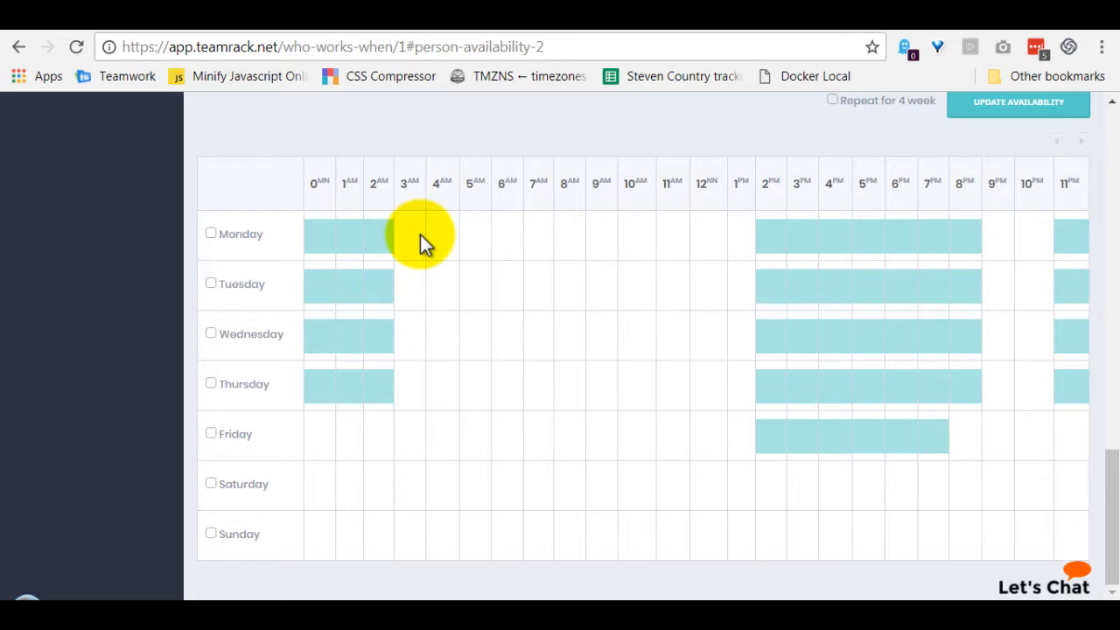
pyautogui.moveTo(270, 238)
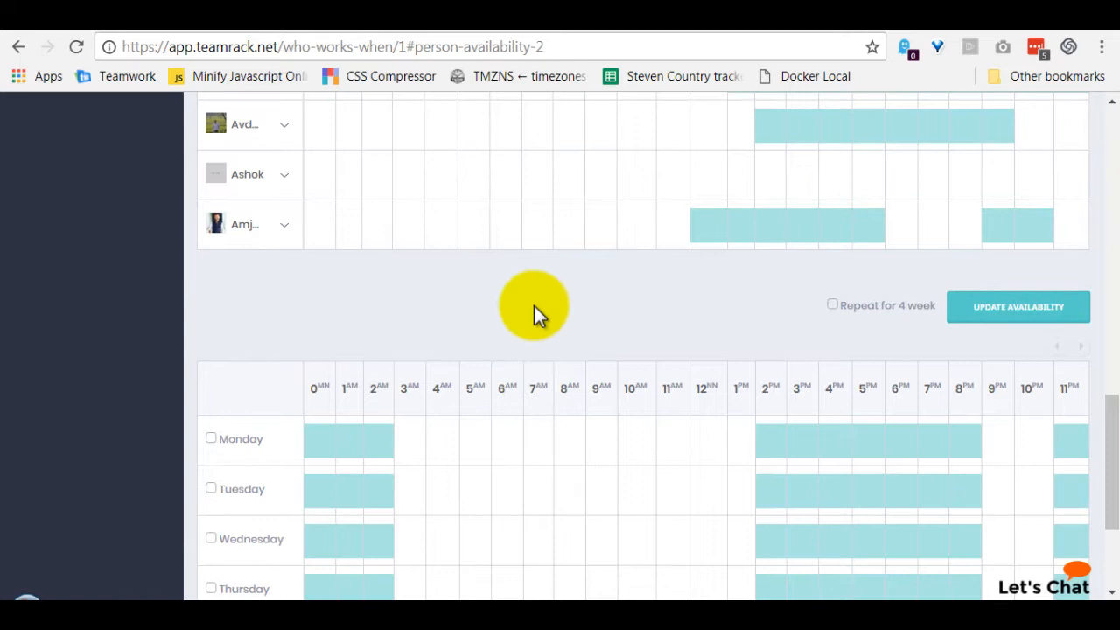
pyautogui.moveTo(399, 329)
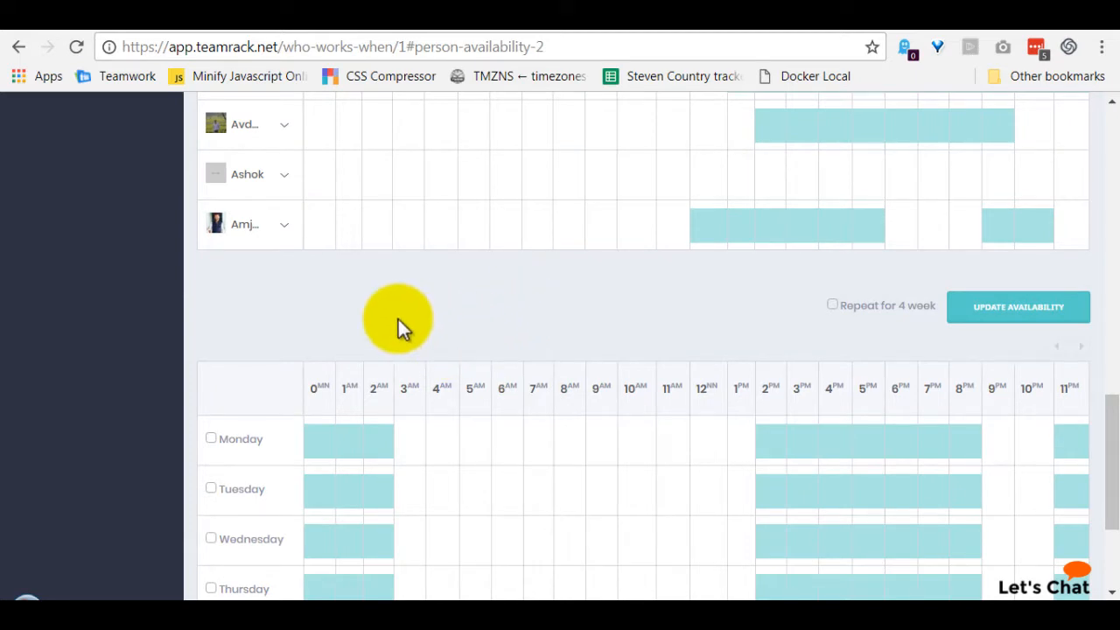
pyautogui.moveTo(367, 451)
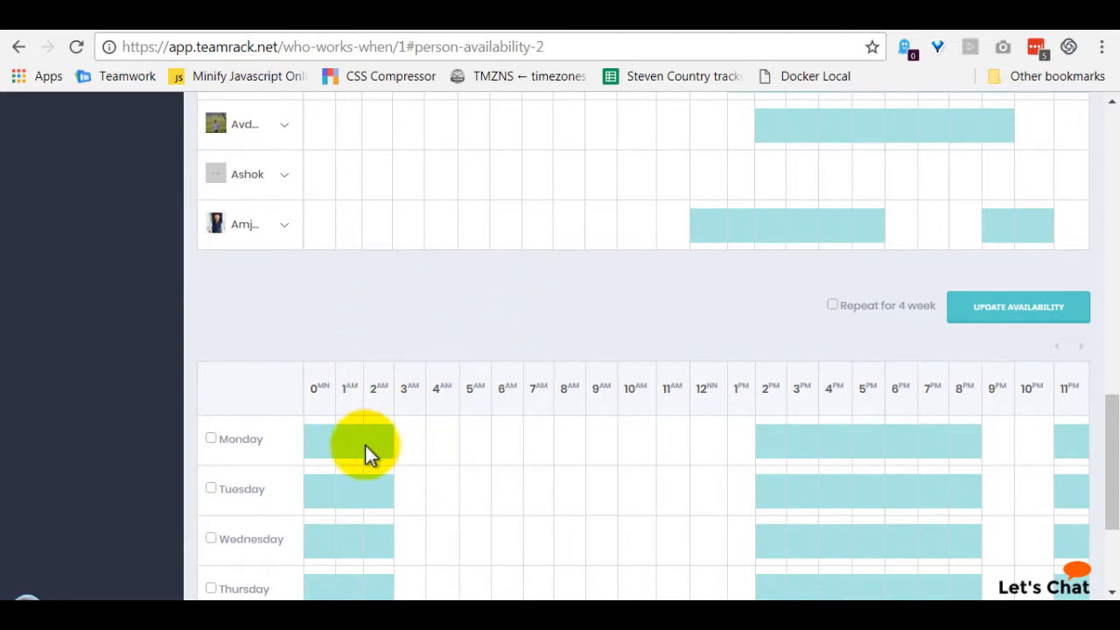
pyautogui.moveTo(560, 359)
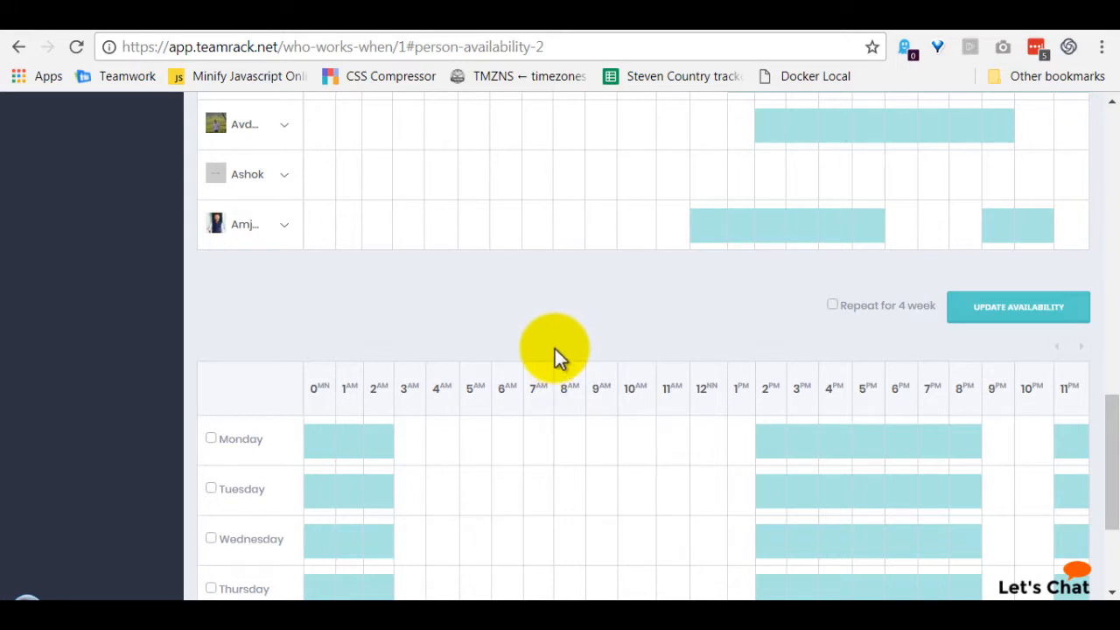
pyautogui.moveTo(564, 329)
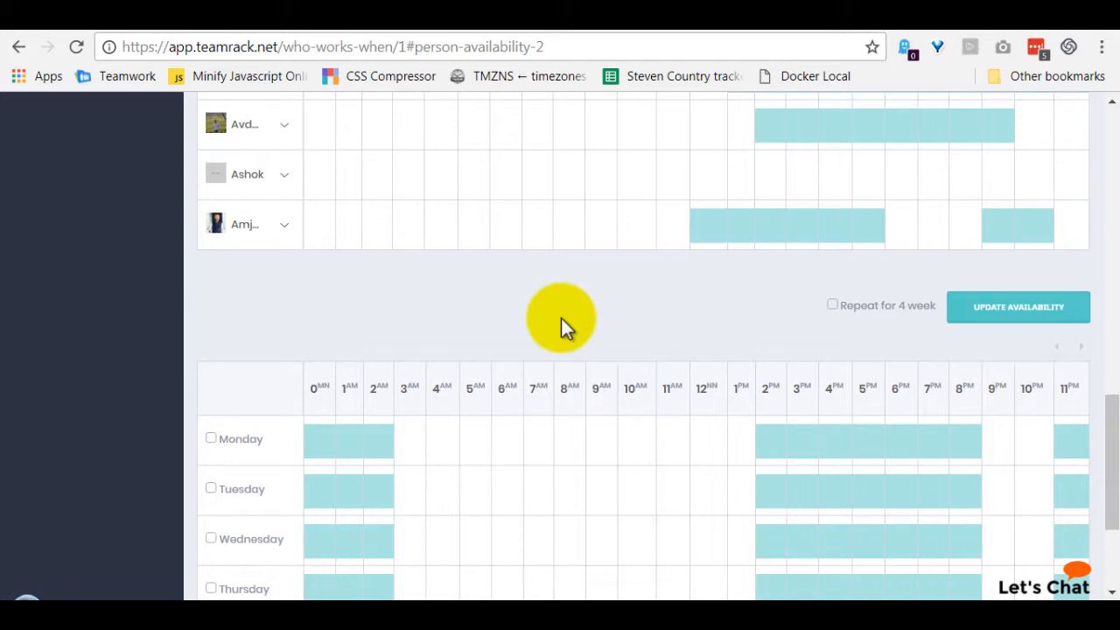
pyautogui.moveTo(523, 318)
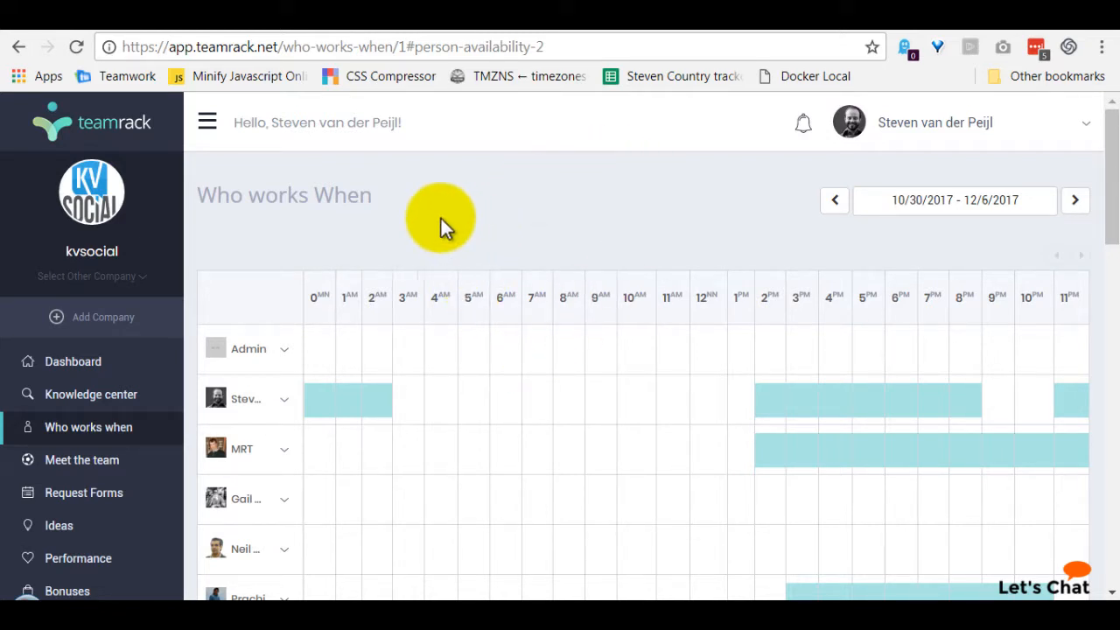
pyautogui.moveTo(487, 214)
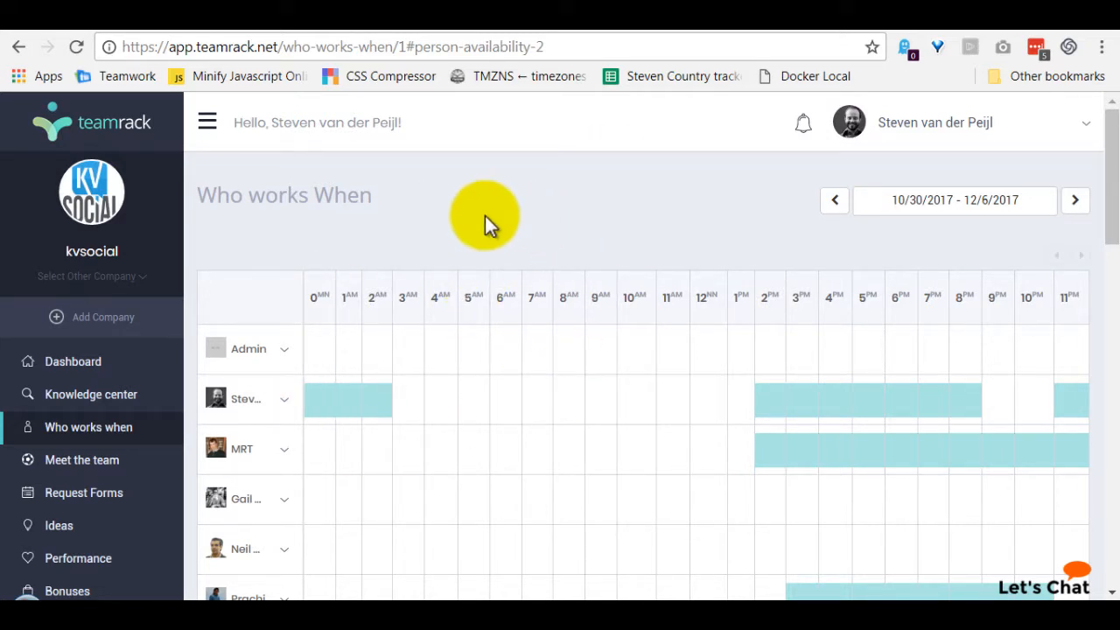
pyautogui.scroll(-3)
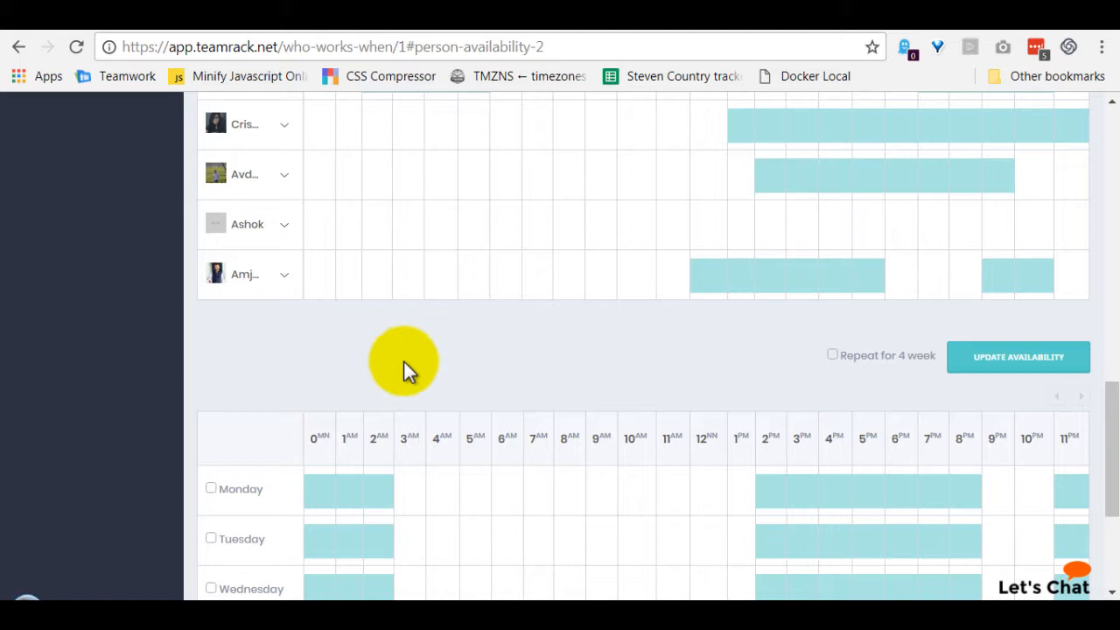
pyautogui.moveTo(392, 385)
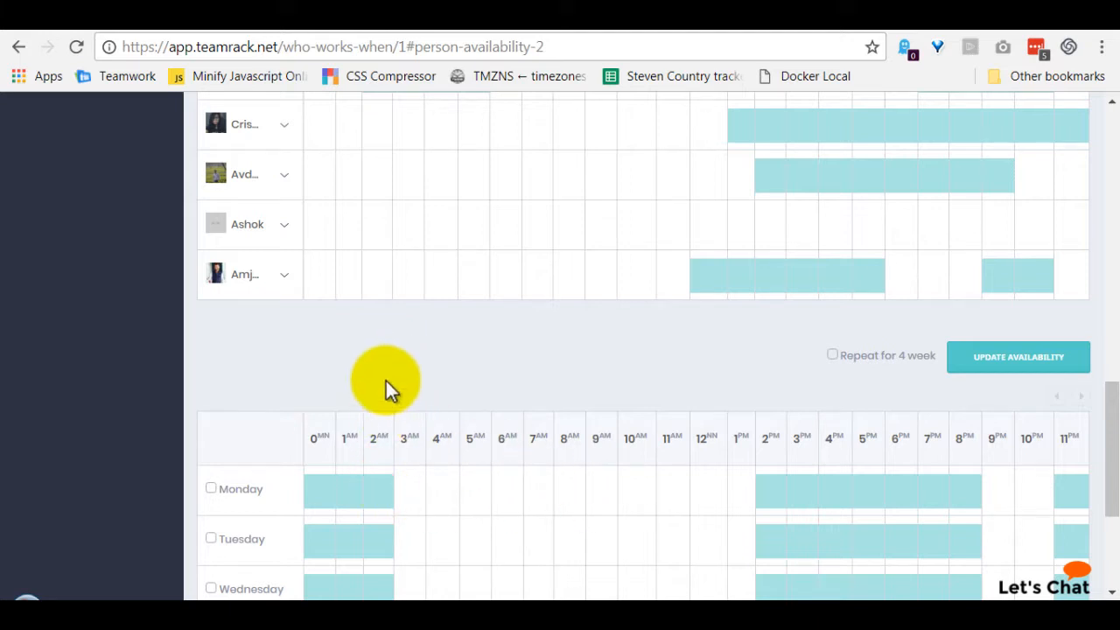
pyautogui.moveTo(429, 385)
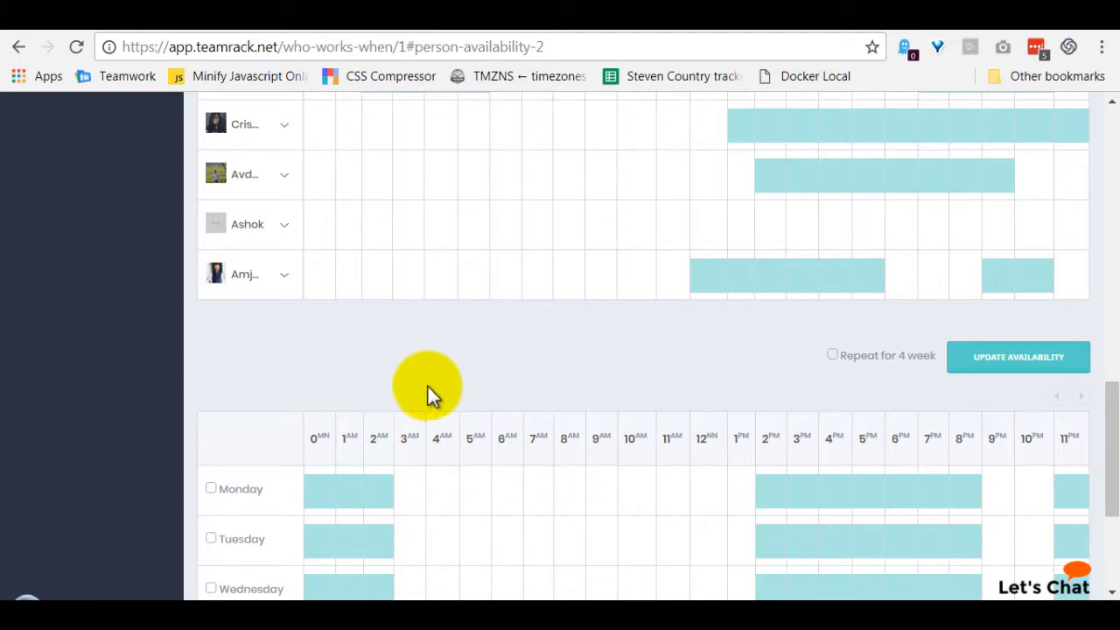
pyautogui.scroll(-3)
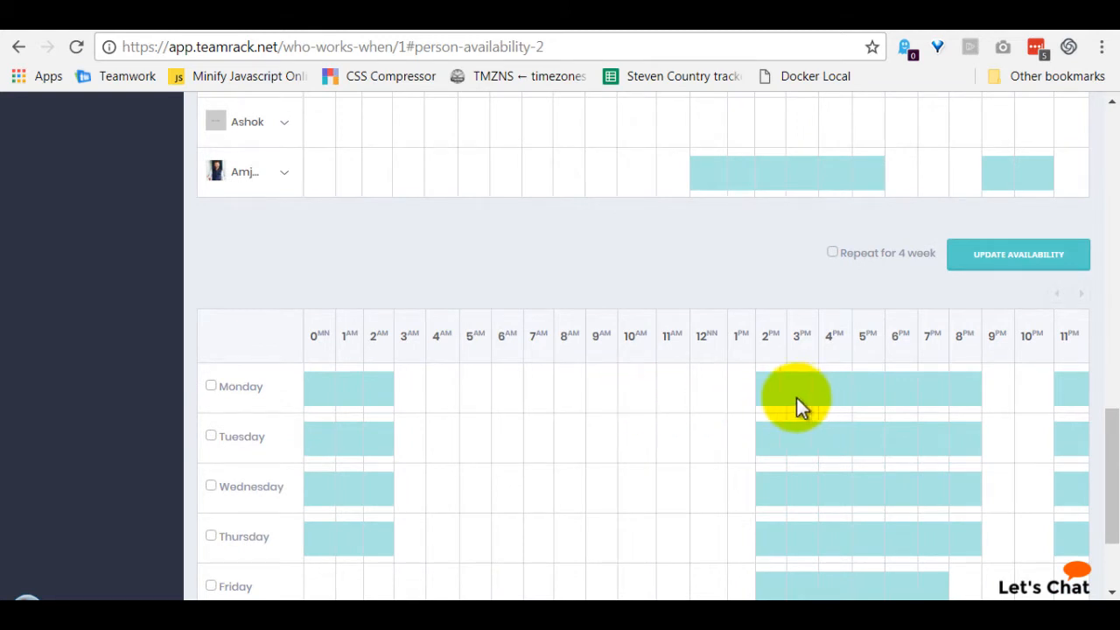
pyautogui.moveTo(539, 452)
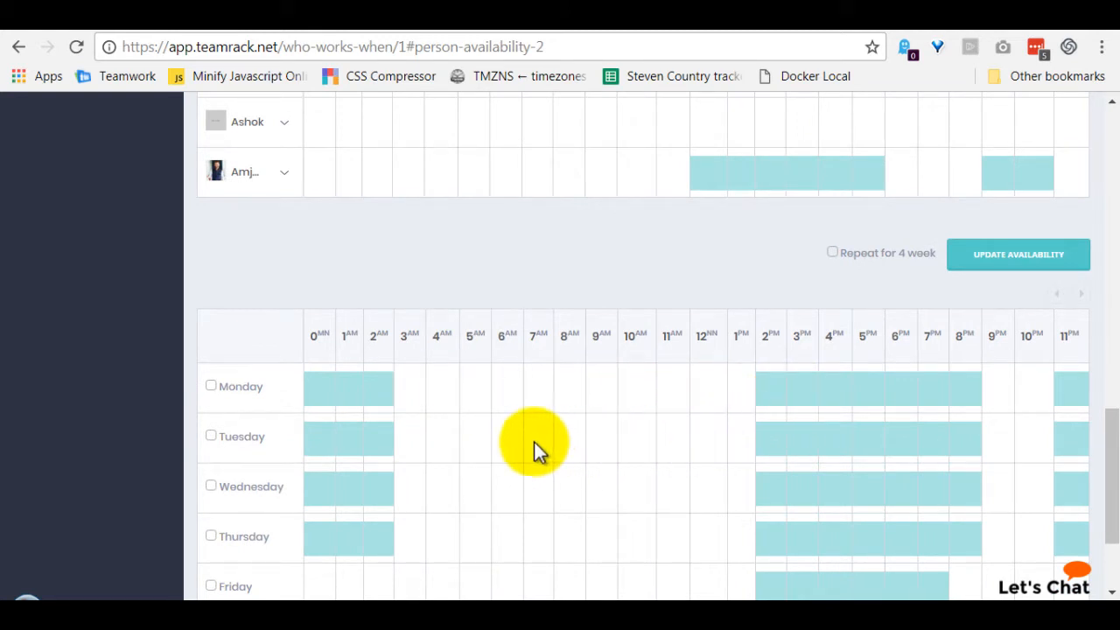
pyautogui.moveTo(560, 434)
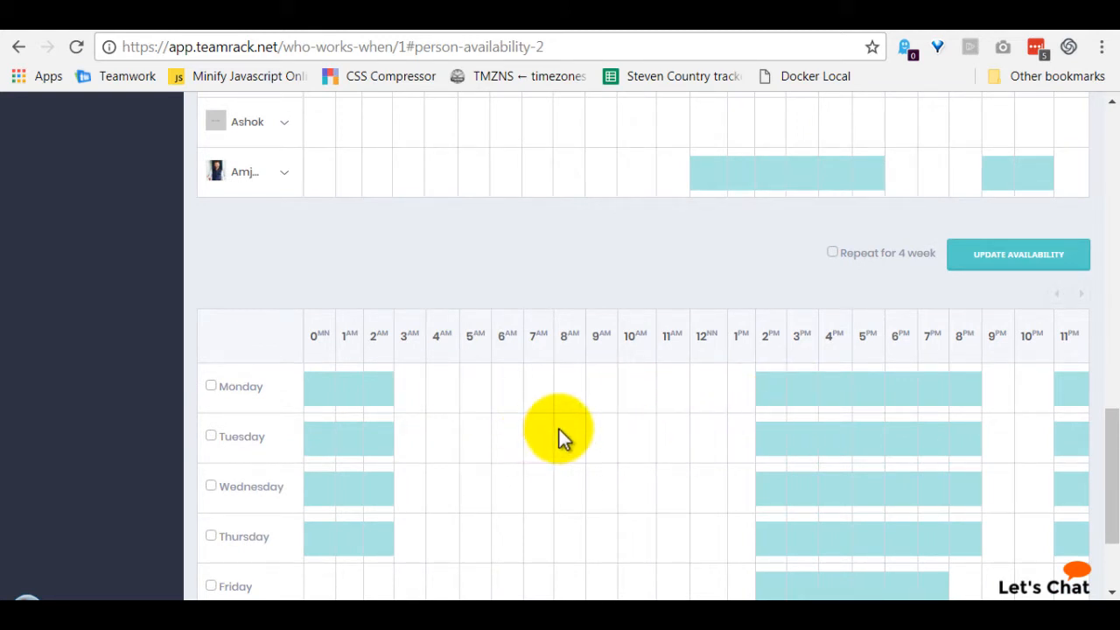
pyautogui.scroll(-3)
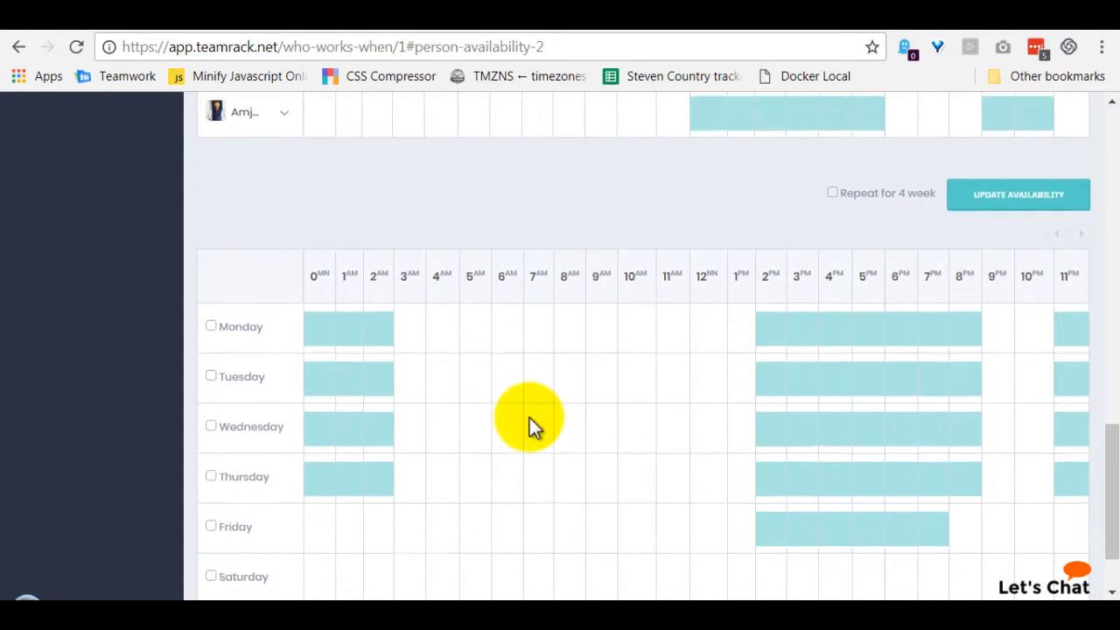
pyautogui.scroll(-3)
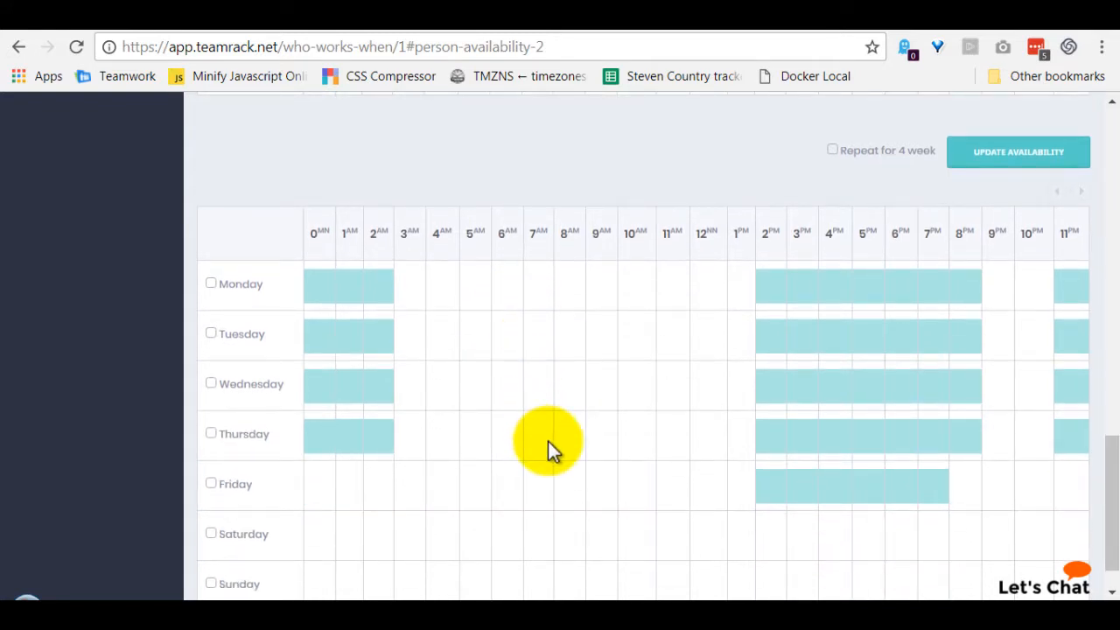
pyautogui.moveTo(714, 294)
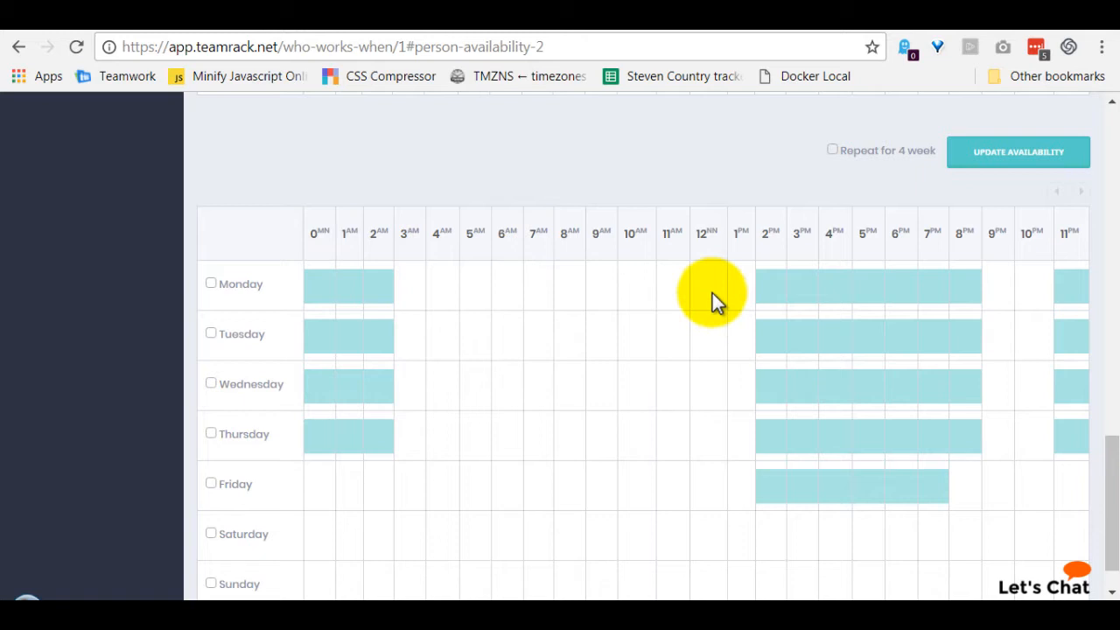
pyautogui.moveTo(826, 306)
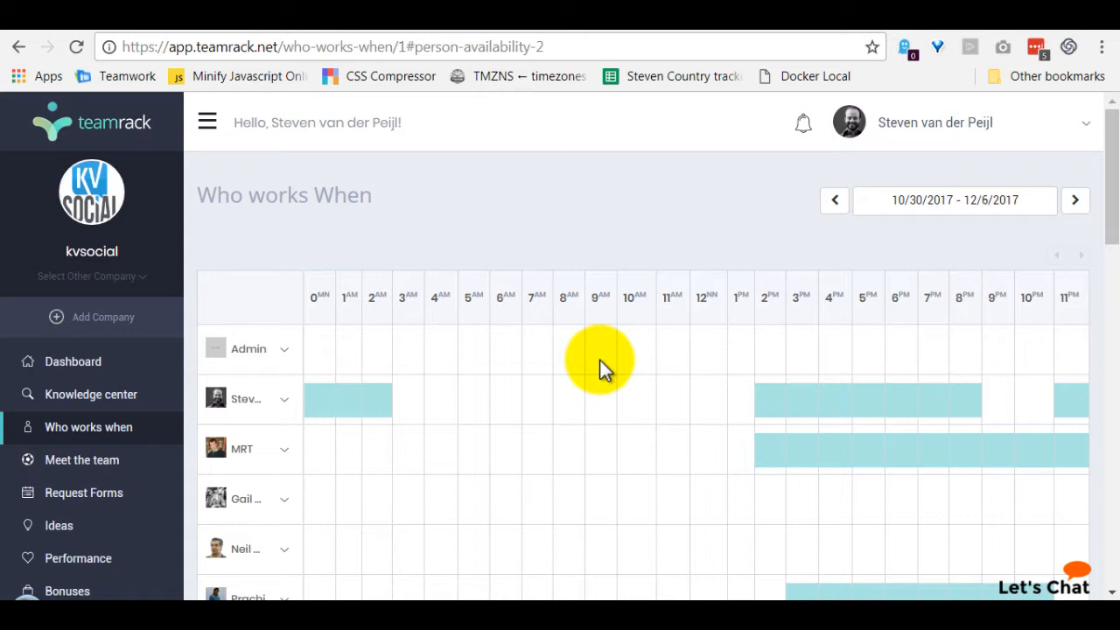
pyautogui.moveTo(575, 389)
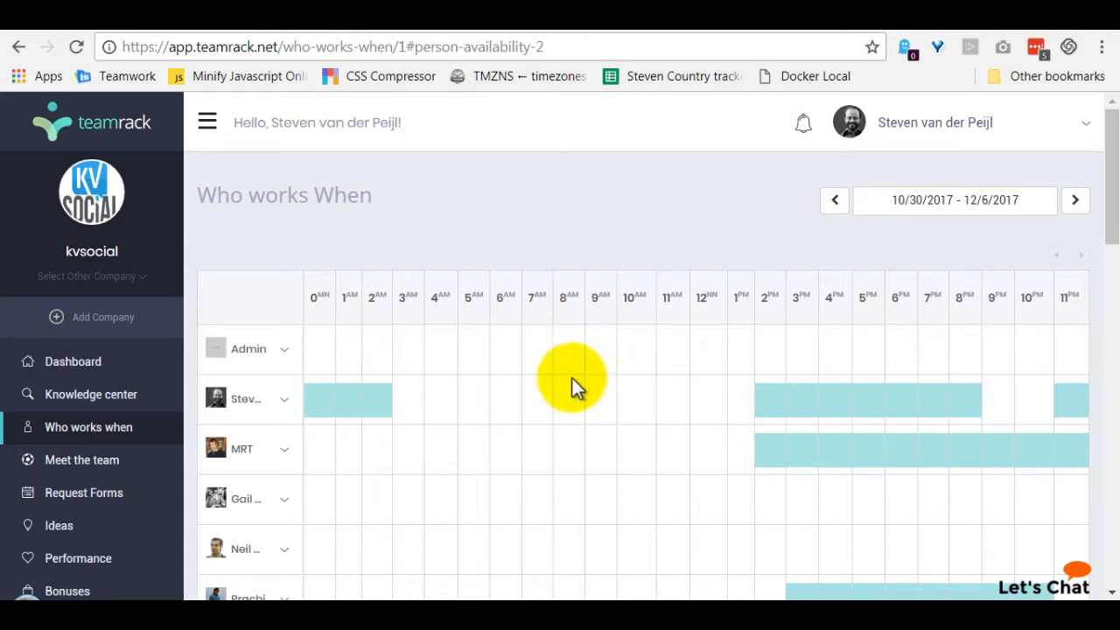
pyautogui.scroll(-3)
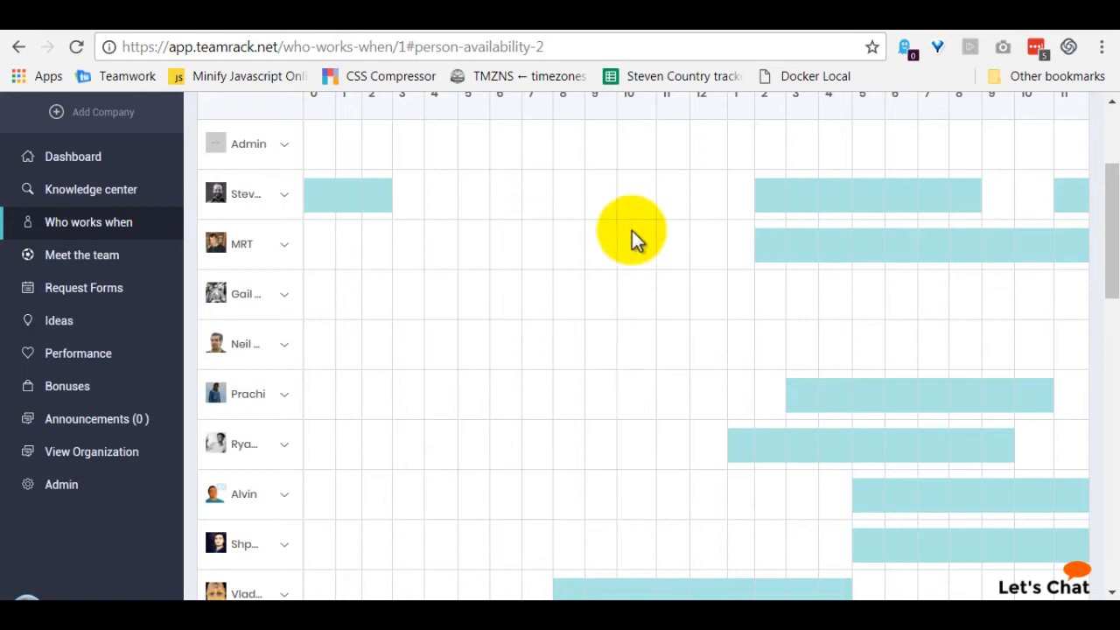
pyautogui.scroll(-3)
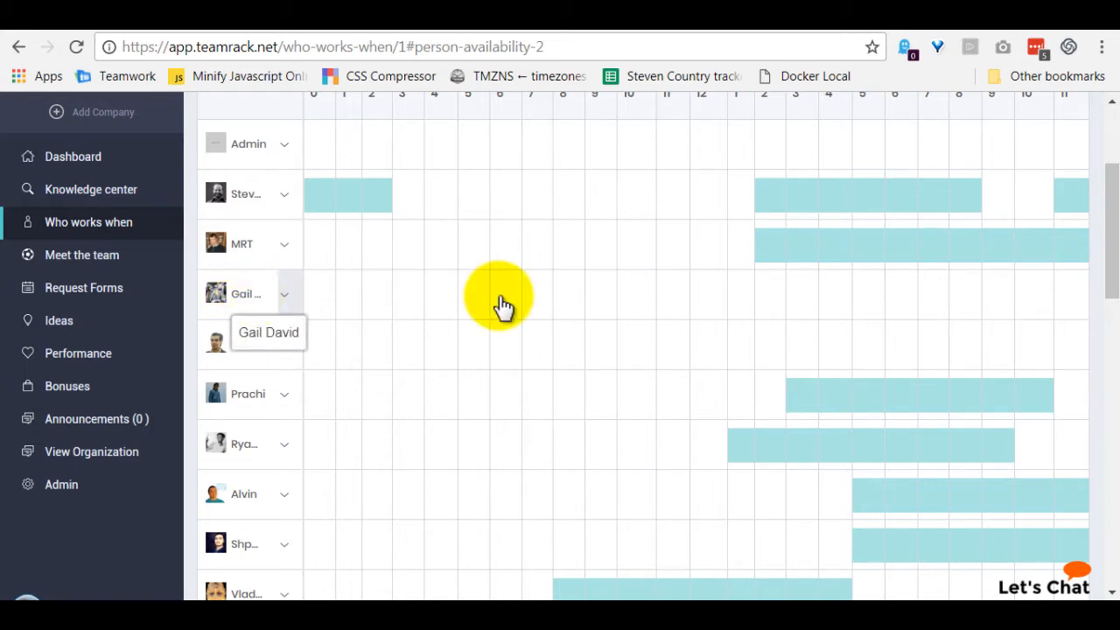
pyautogui.scroll(-3)
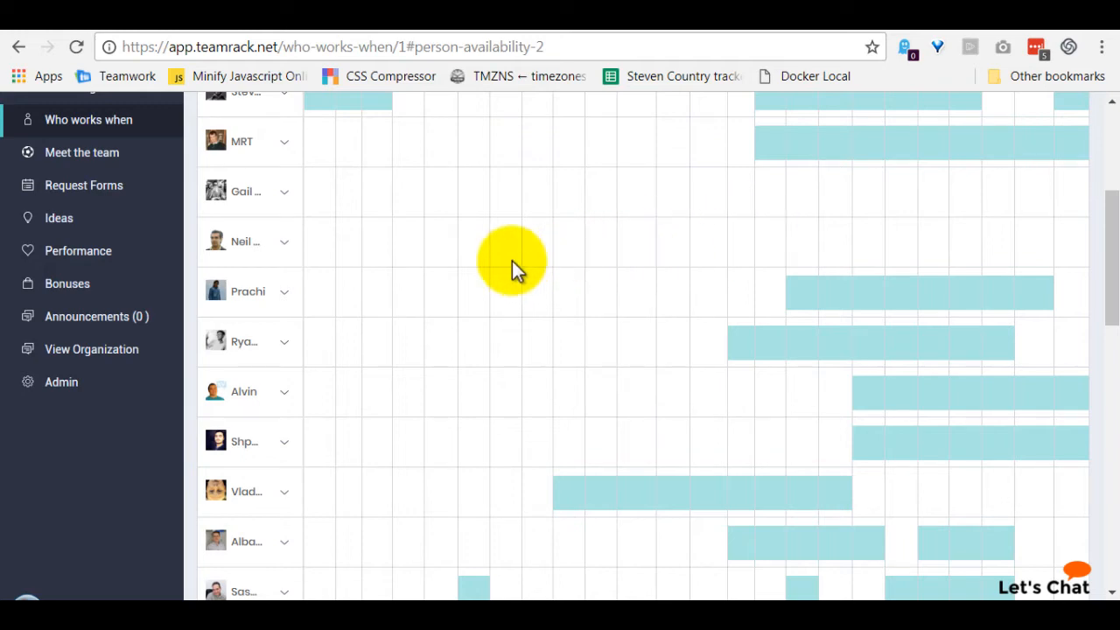
pyautogui.scroll(-3)
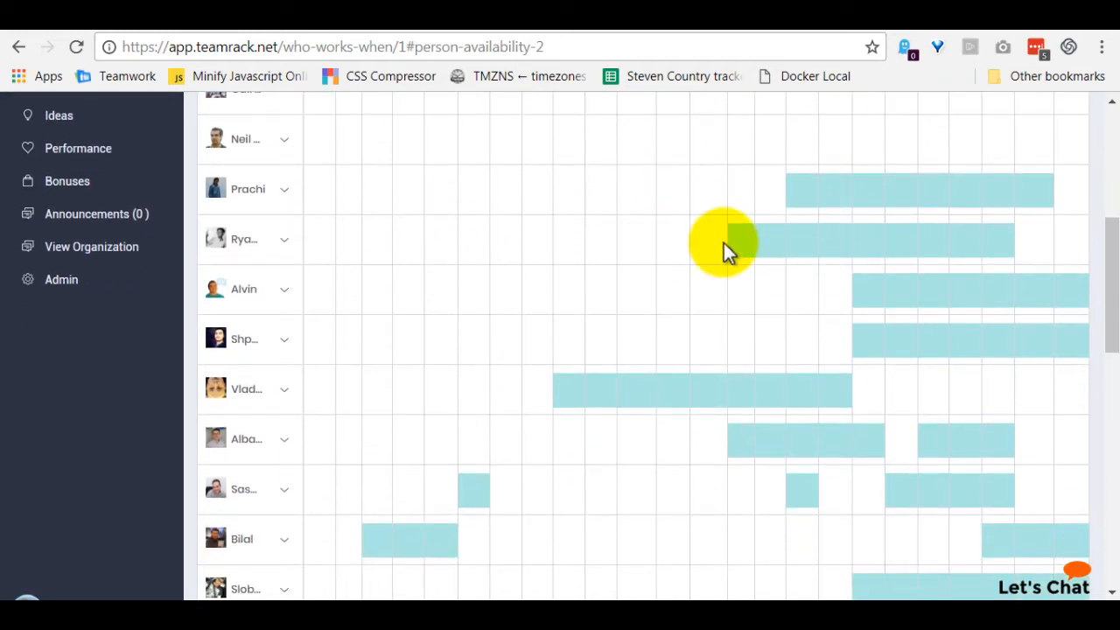
pyautogui.scroll(-3)
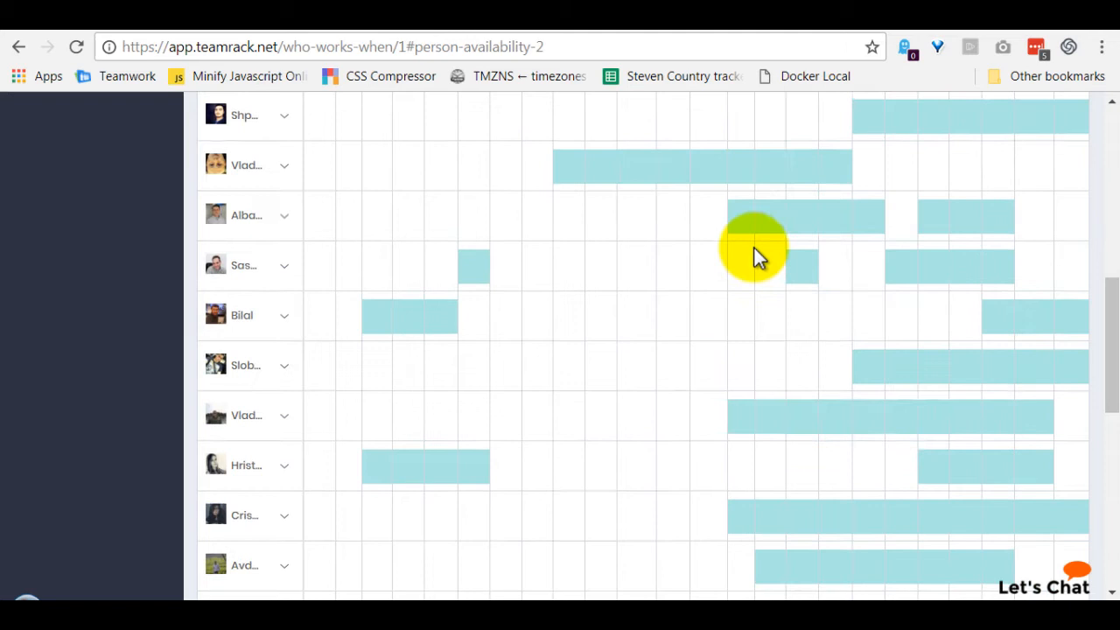
pyautogui.scroll(-3)
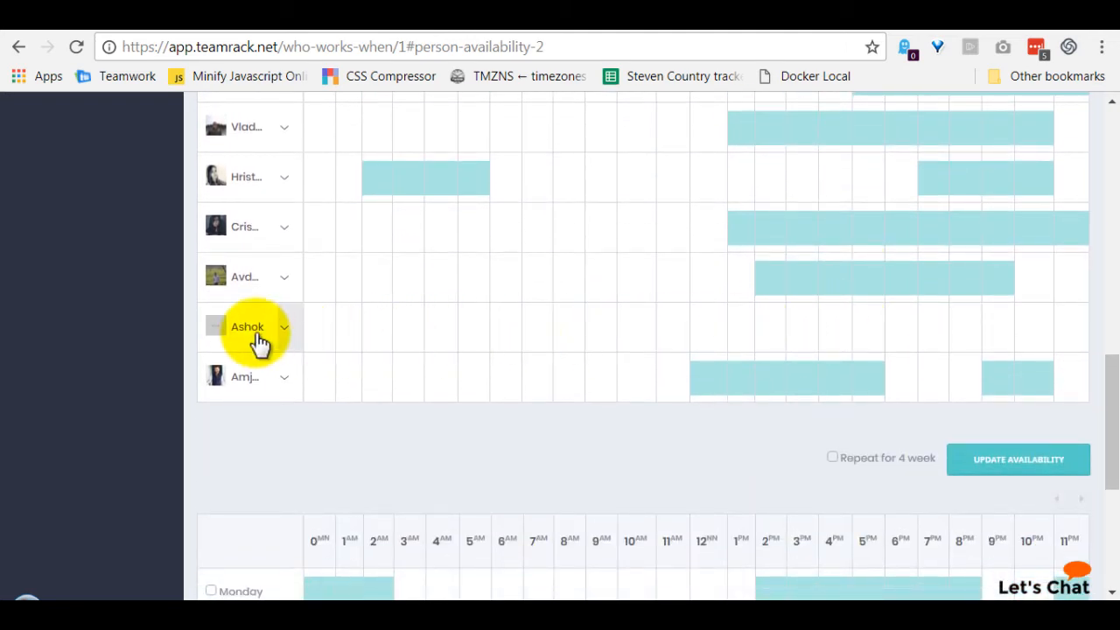
pyautogui.moveTo(549, 336)
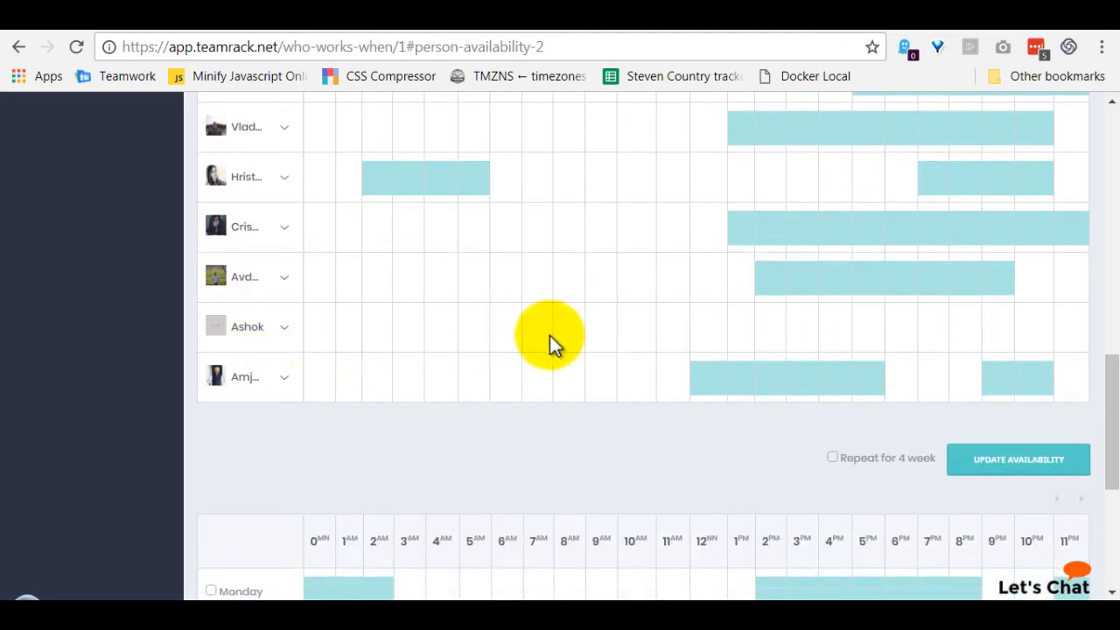
pyautogui.moveTo(879, 336)
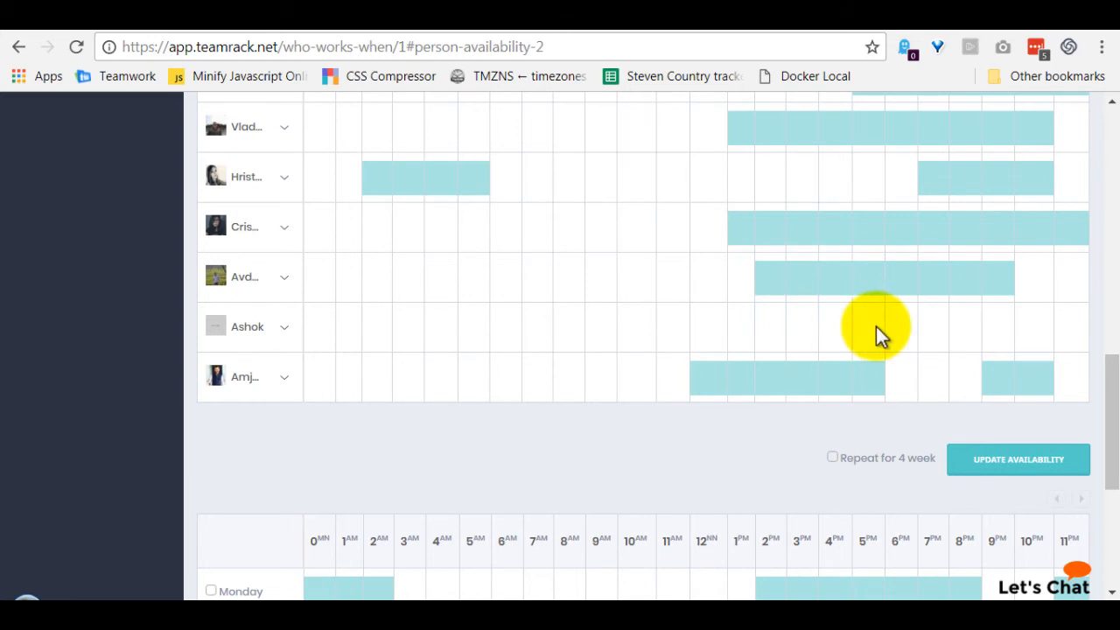
pyautogui.moveTo(609, 371)
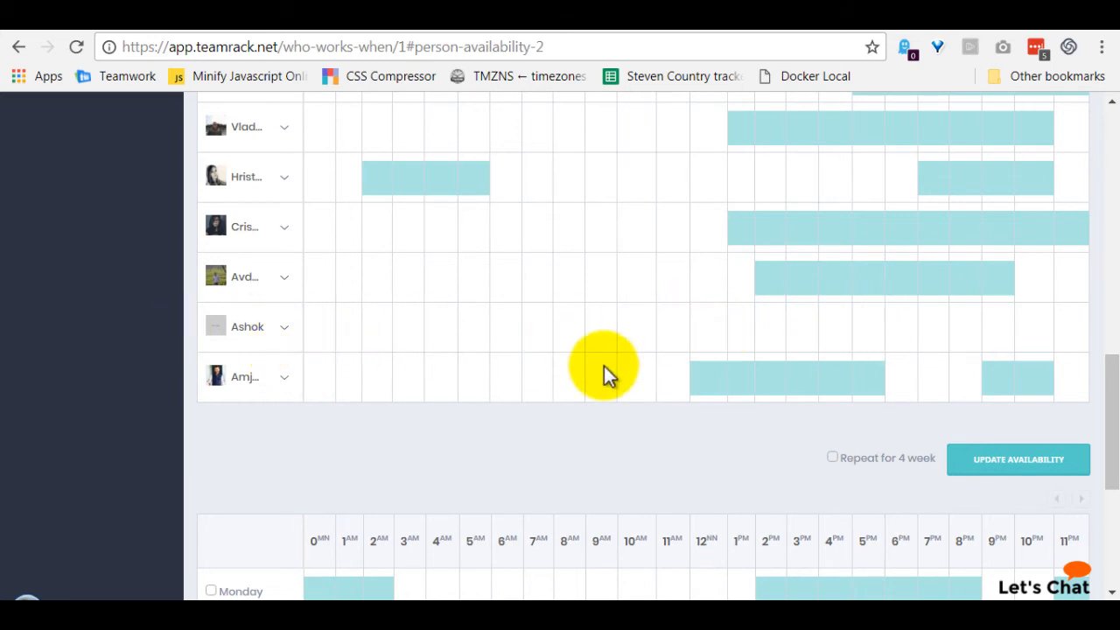
pyautogui.scroll(-3)
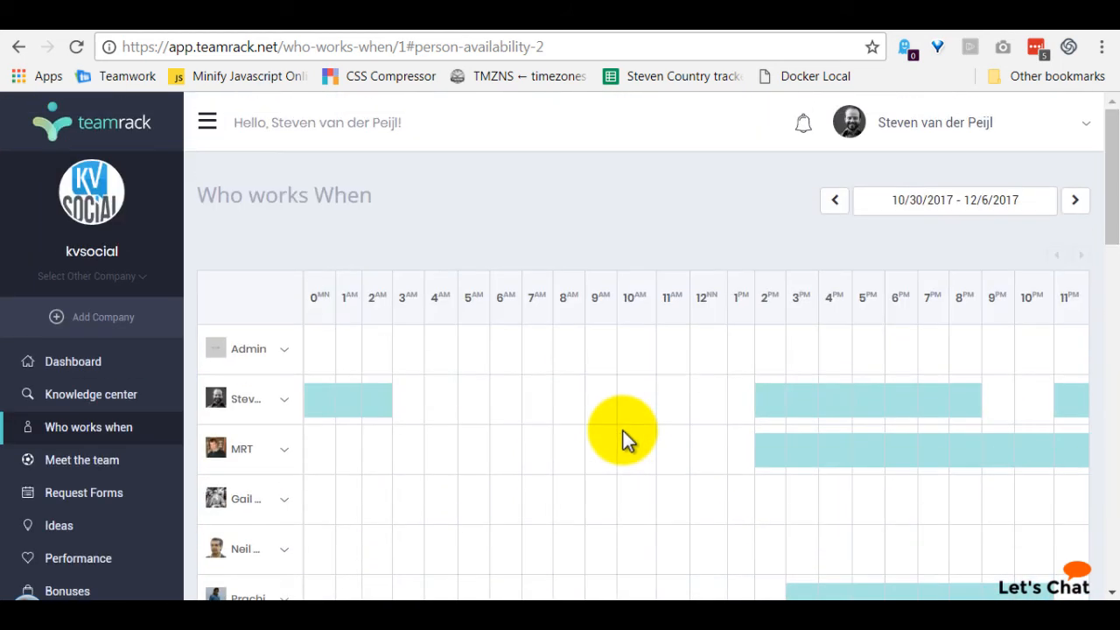
pyautogui.moveTo(668, 416)
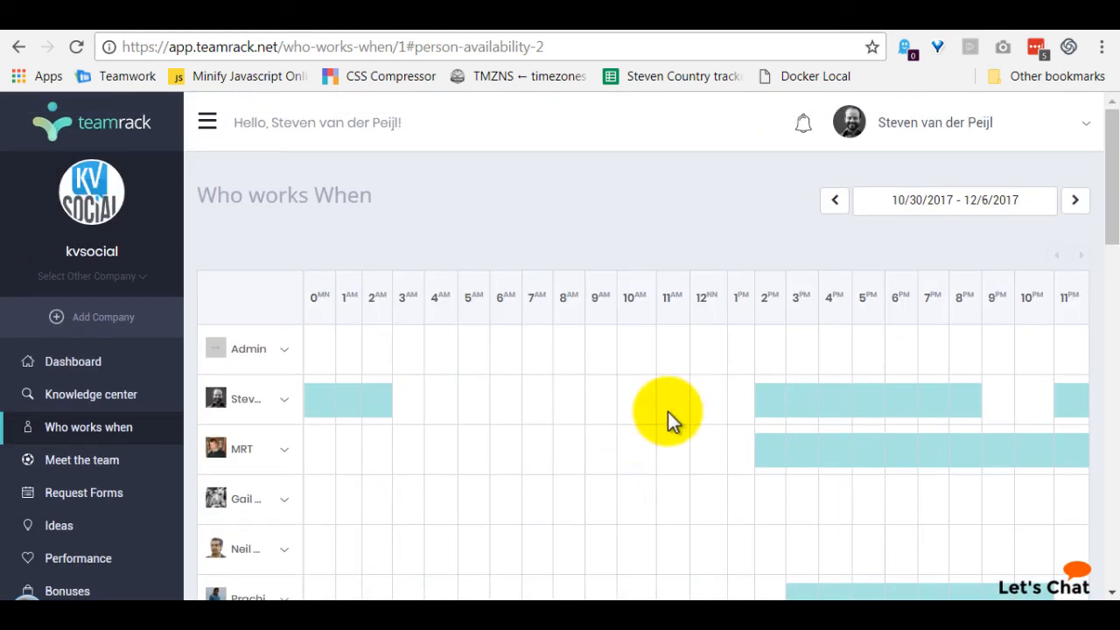